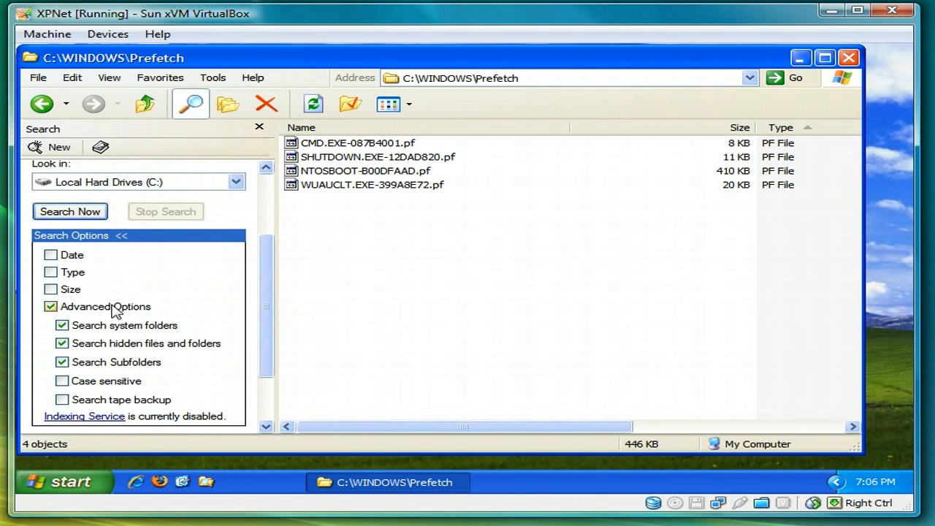
mouse_move(266, 364)
type("prefetch")
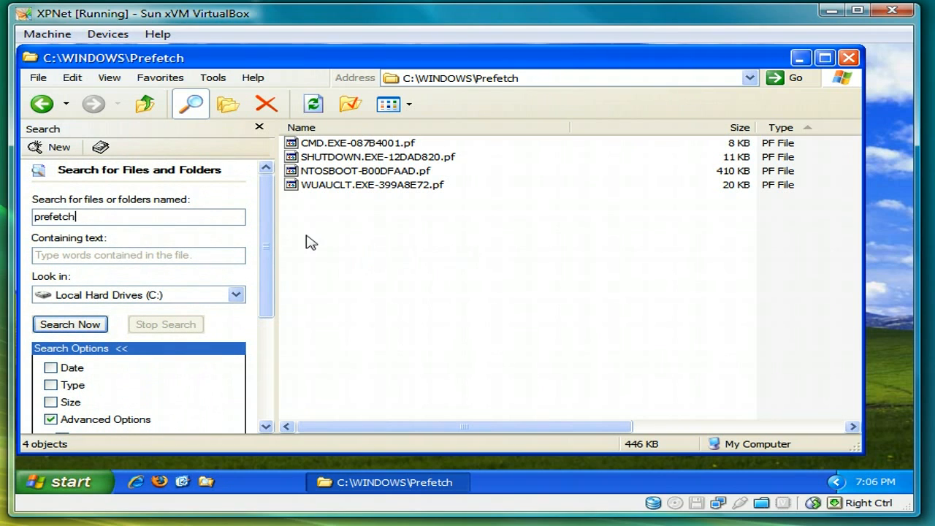
mouse_move(374, 240)
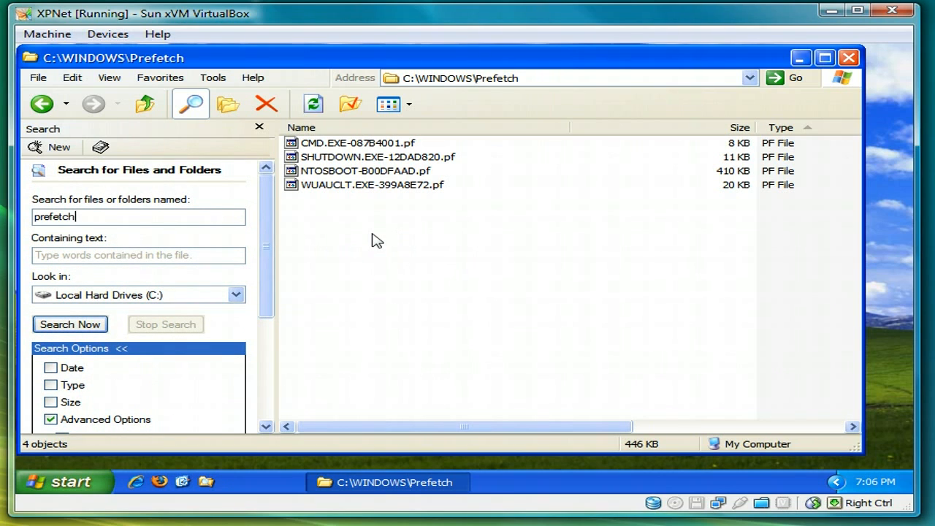
mouse_move(848, 61)
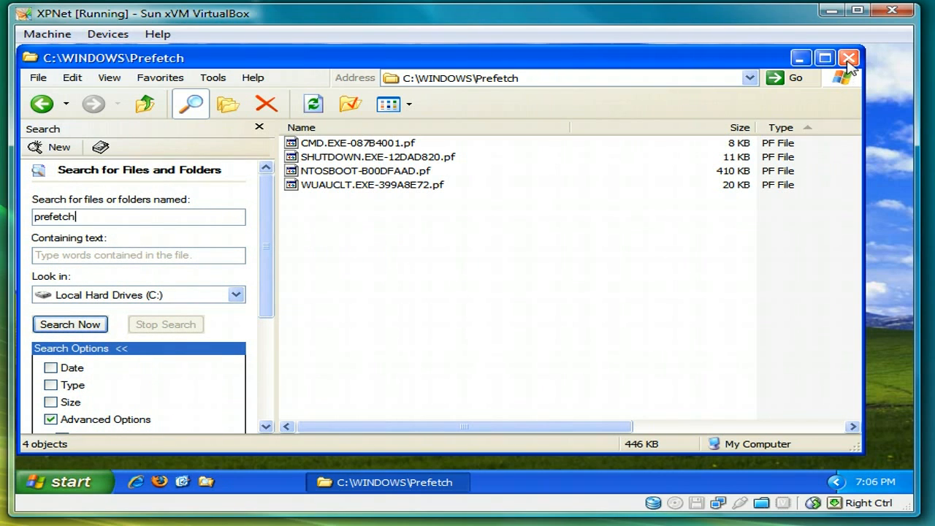
Close the C:\WINDOWS\Prefetch Explorer window, leaving the desktop
left_click(844, 58)
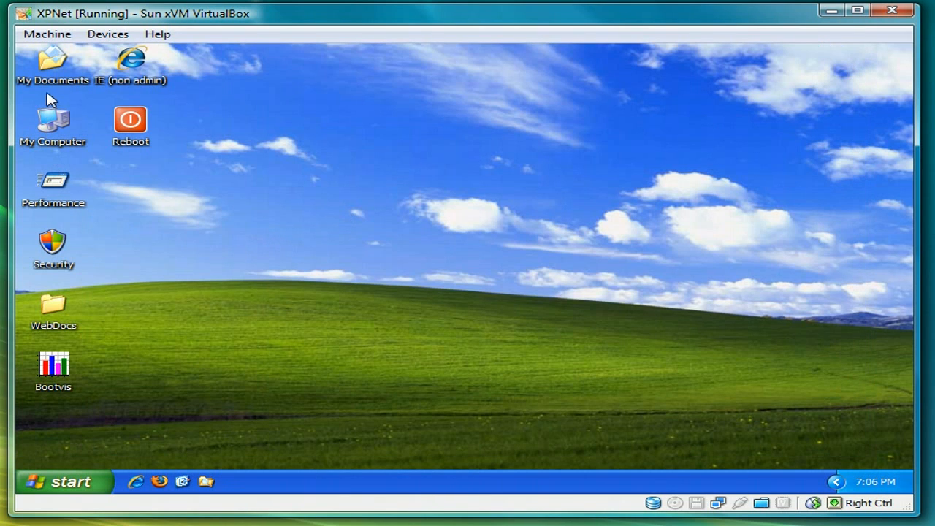
Copy the whole rundll32 ProcessIdleTasks command from Process Idle Tasks.txt in My Documents
double_click(49, 60)
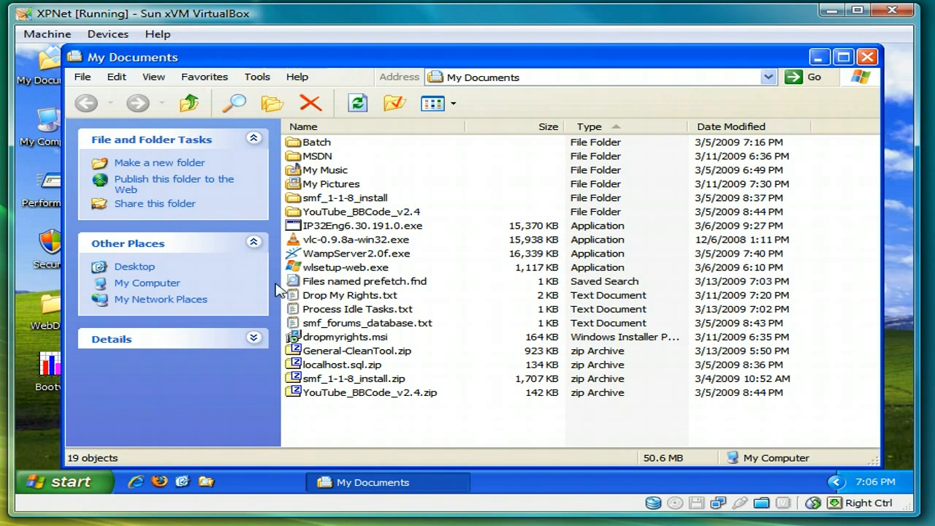
double_click(354, 310)
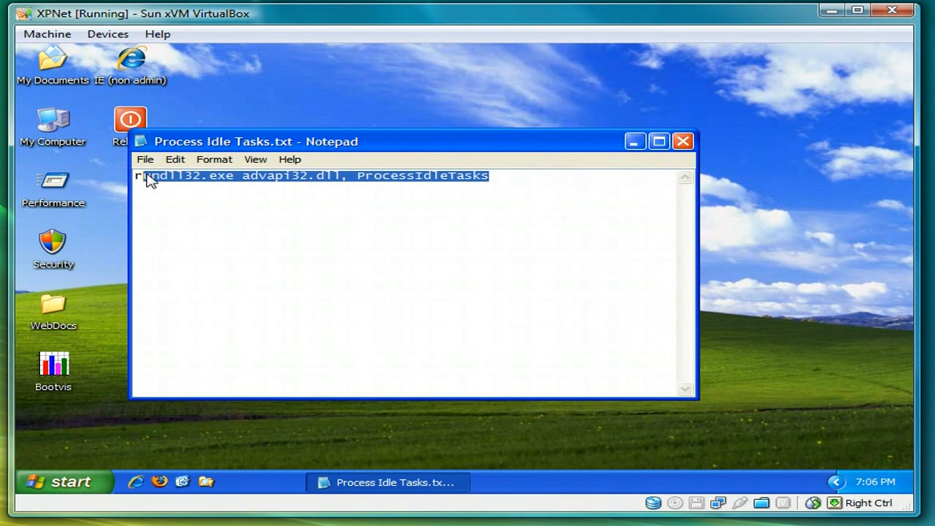
left_click(210, 216)
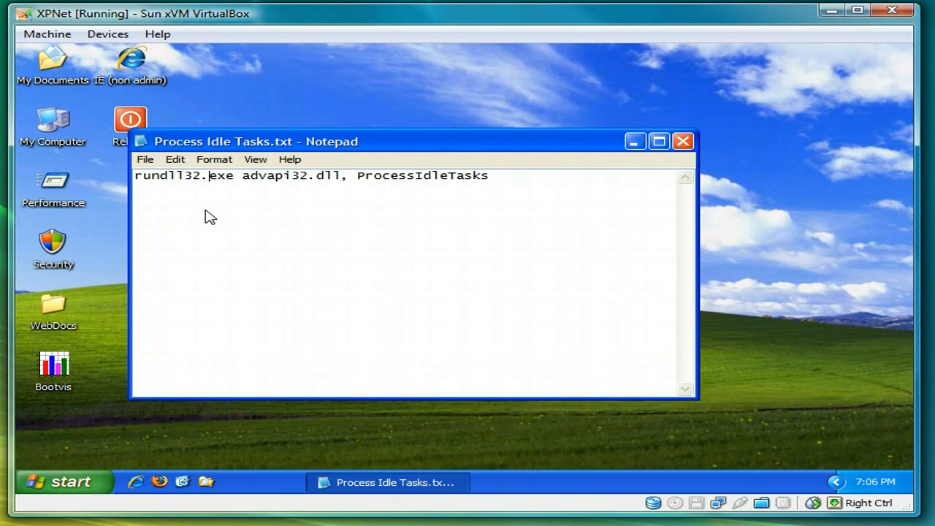
mouse_move(447, 182)
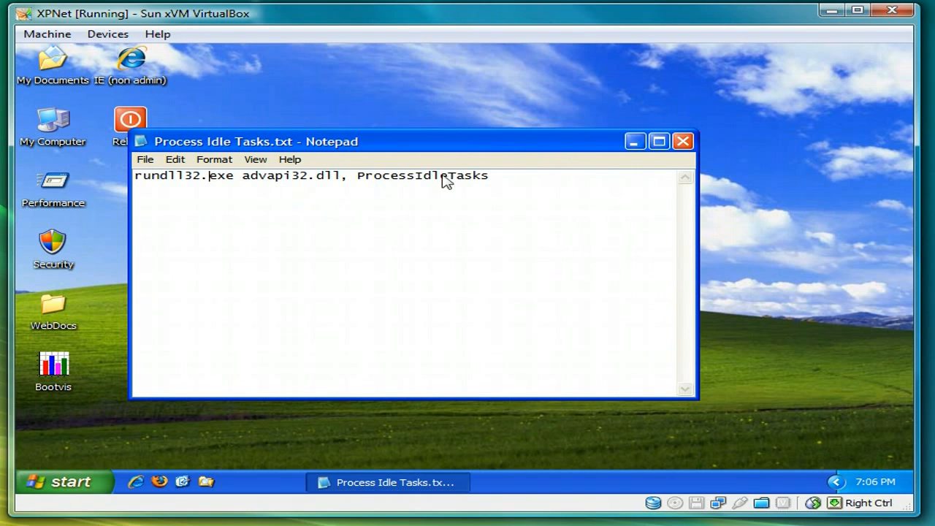
key("ctrl+a")
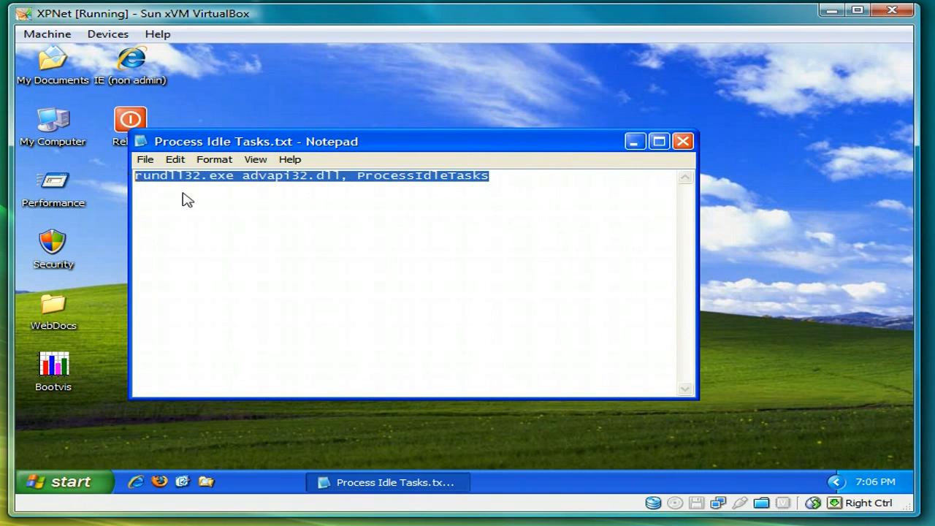
left_click(175, 159)
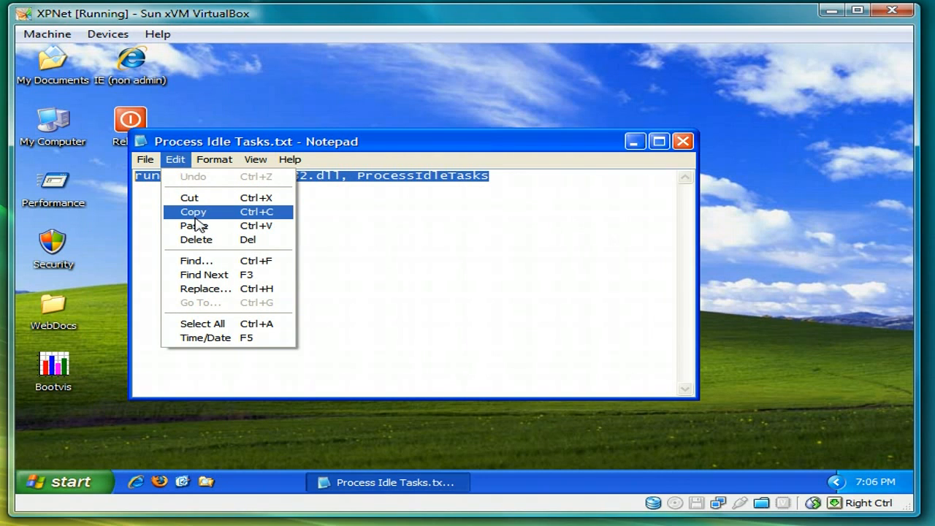
left_click(193, 211)
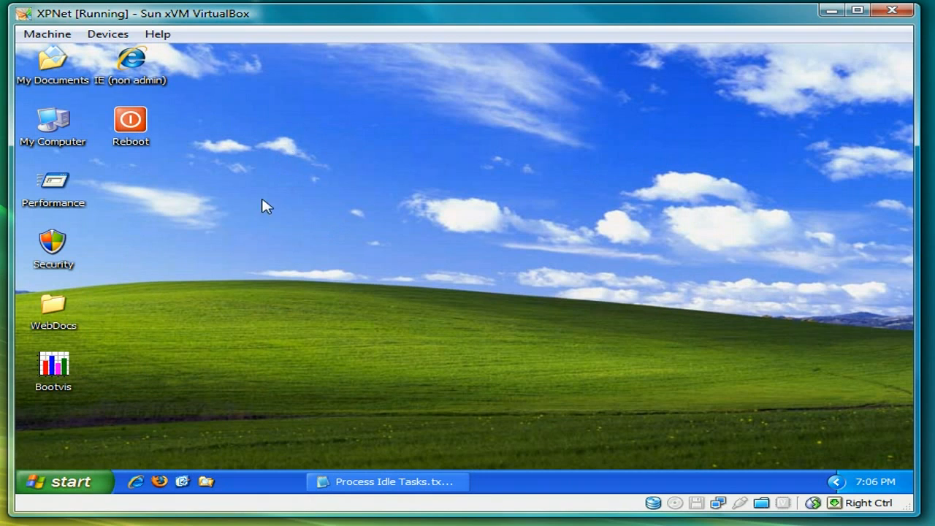
Start a new desktop shortcut with the pasted rundll32 ProcessIdleTasks command as target
right_click(265, 206)
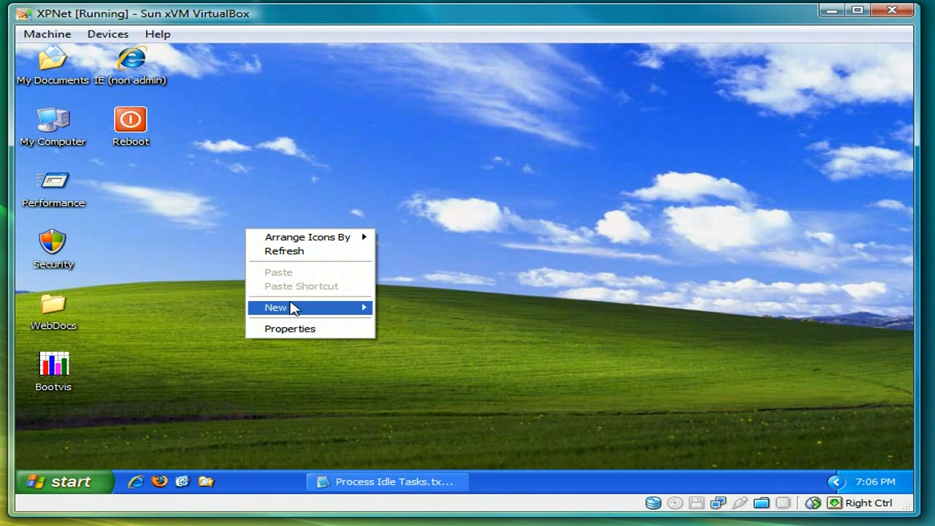
left_click(275, 307)
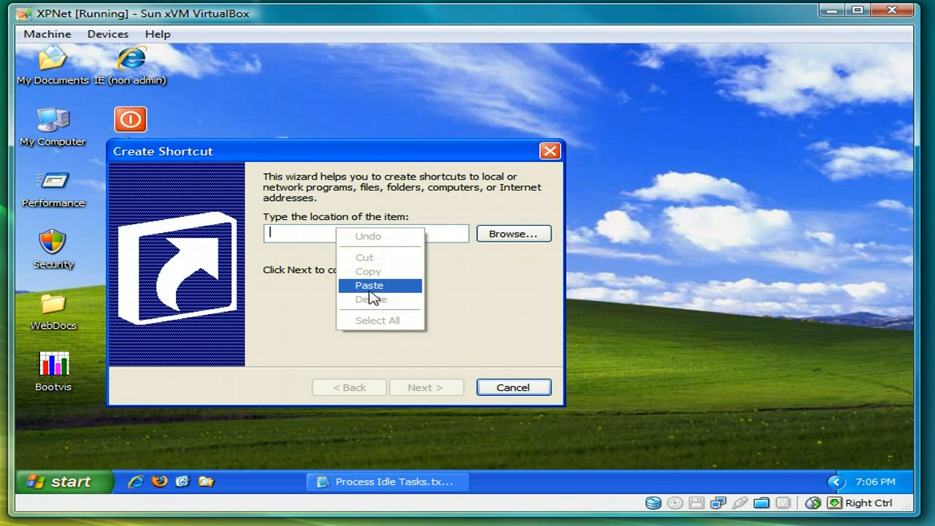
left_click(370, 285)
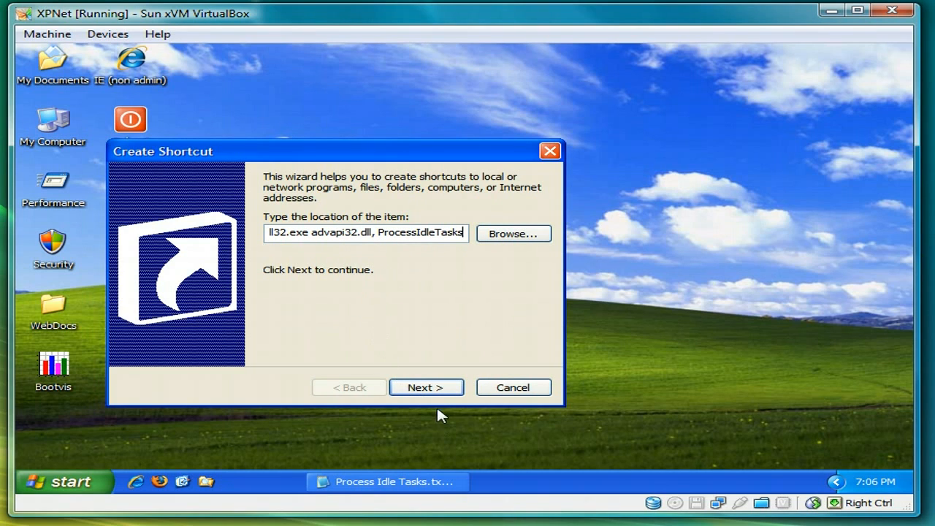
left_click(427, 387)
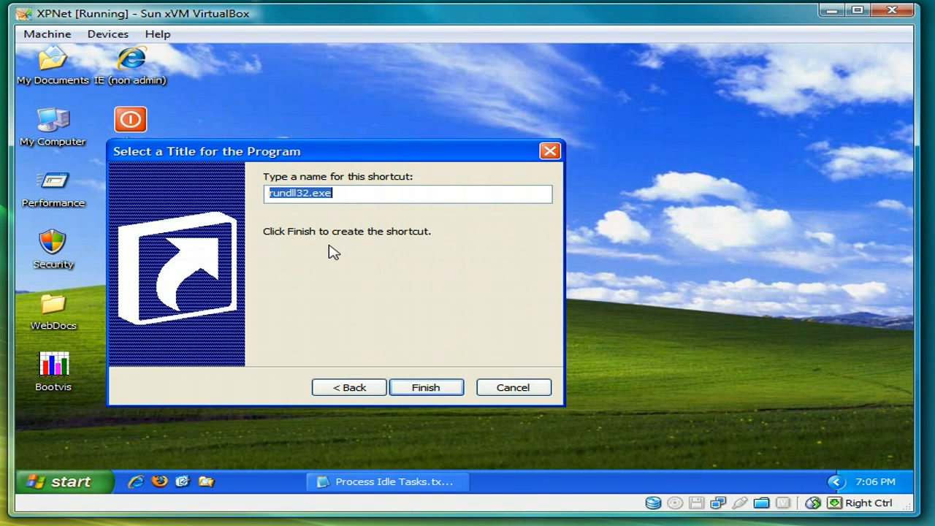
Name the shortcut 'Layout' and finish creating it on the desktop
type("Layo")
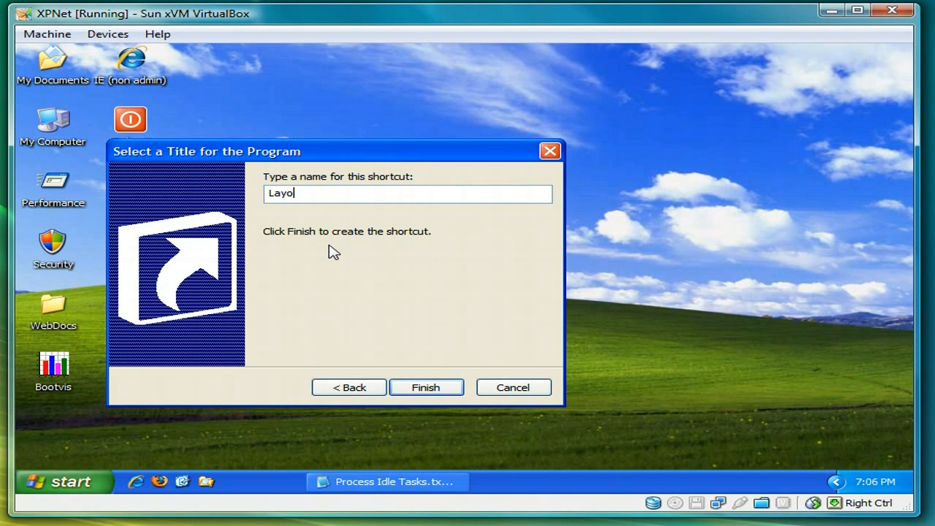
type("ut")
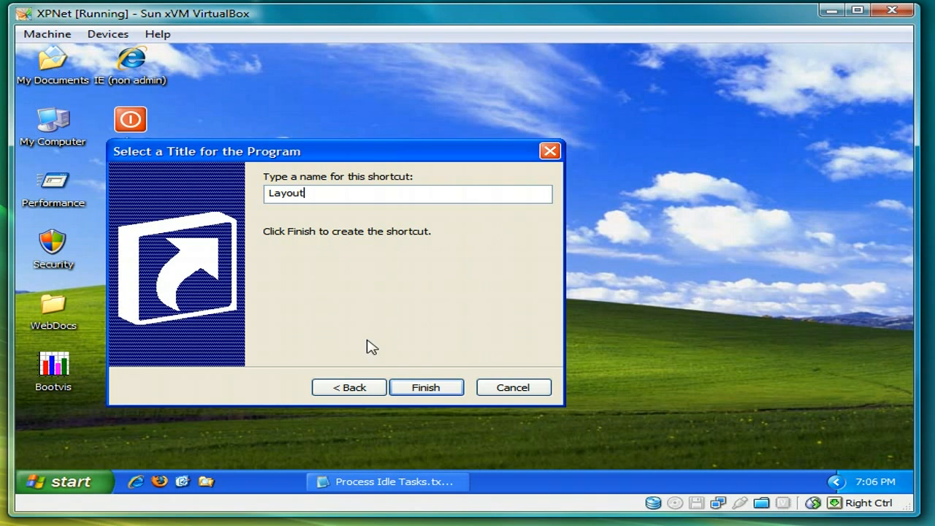
left_click(427, 388)
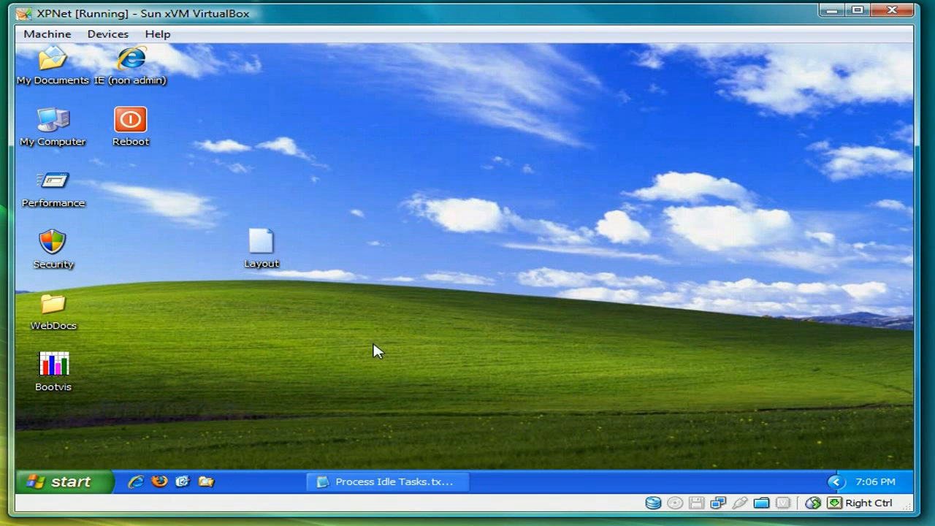
left_click(389, 480)
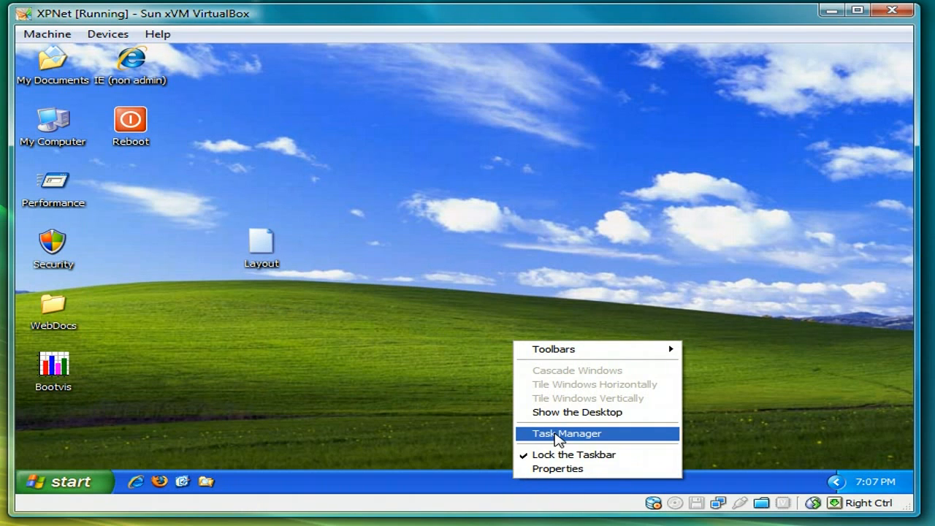
left_click(564, 432)
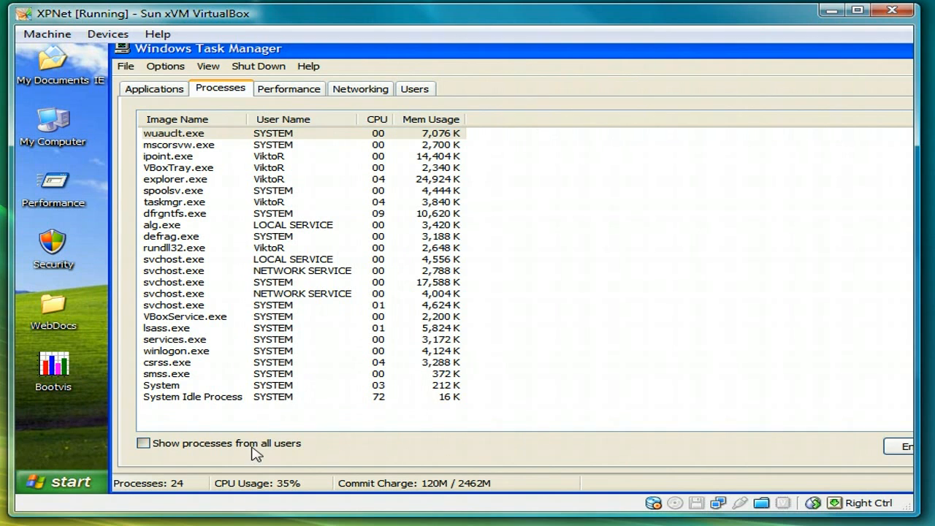
left_click(142, 443)
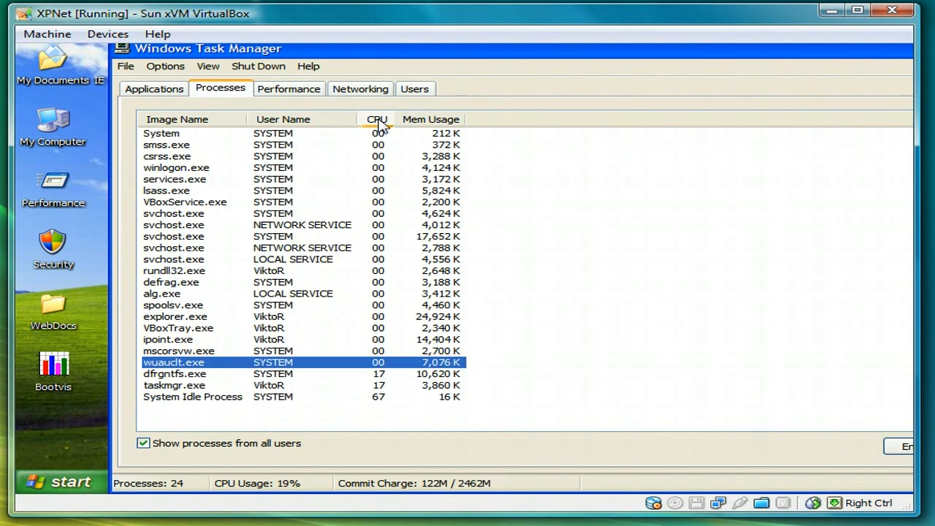
left_click(377, 119)
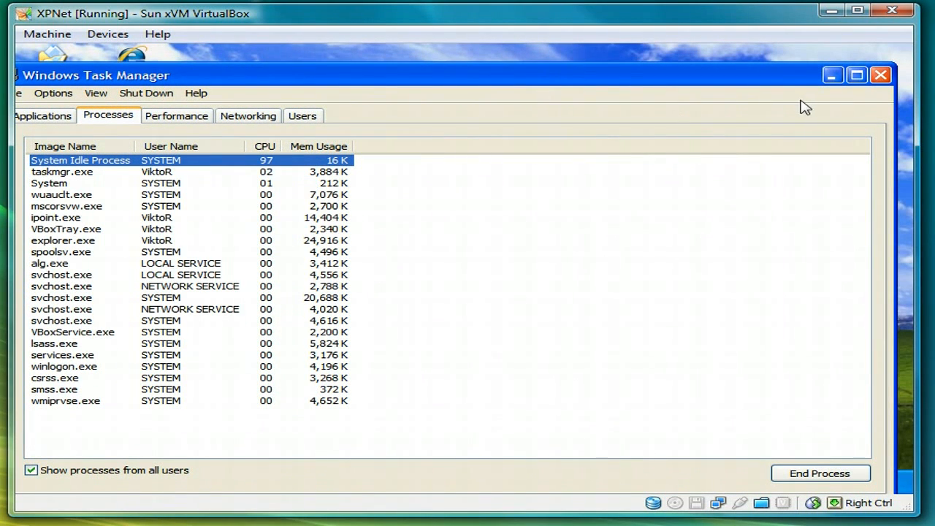
left_click(879, 74)
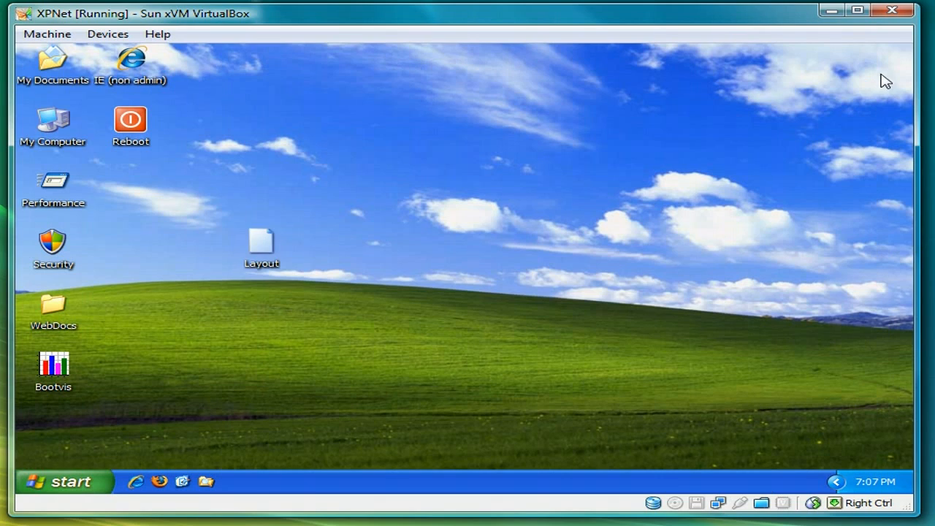
Search for 'prefetch' including hidden and system items and open C:\WINDOWS\Prefetch
left_click(57, 483)
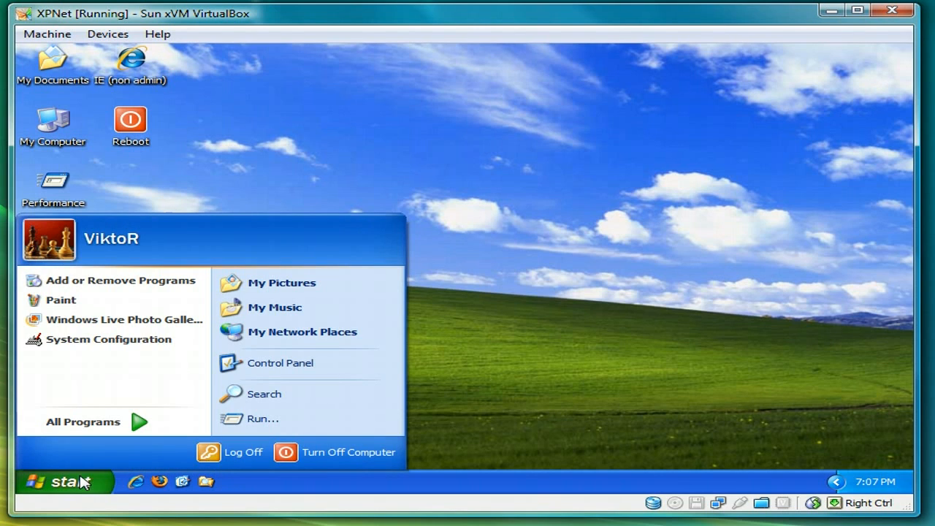
left_click(265, 395)
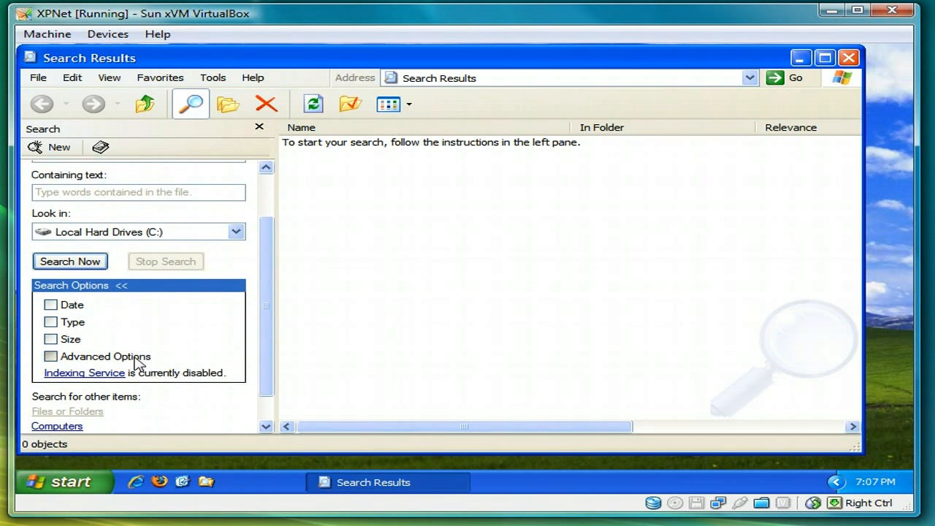
left_click(50, 356)
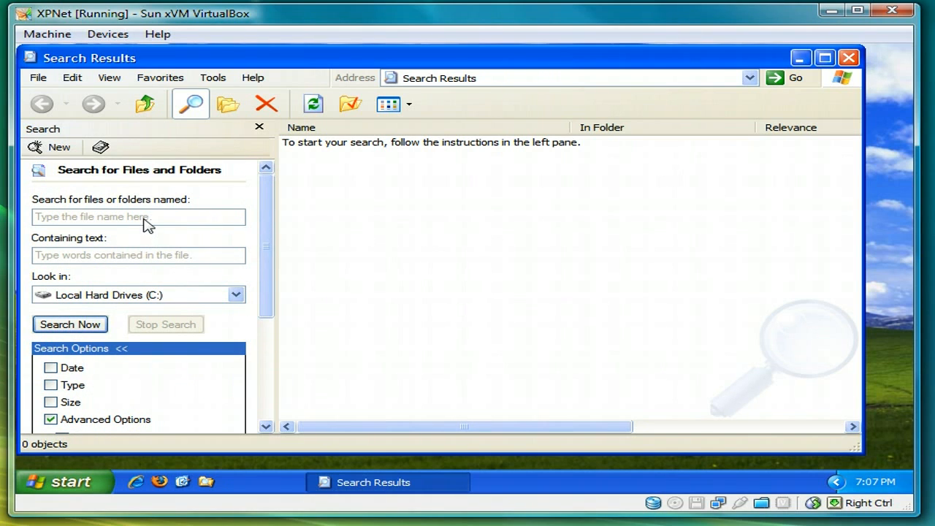
type("pre")
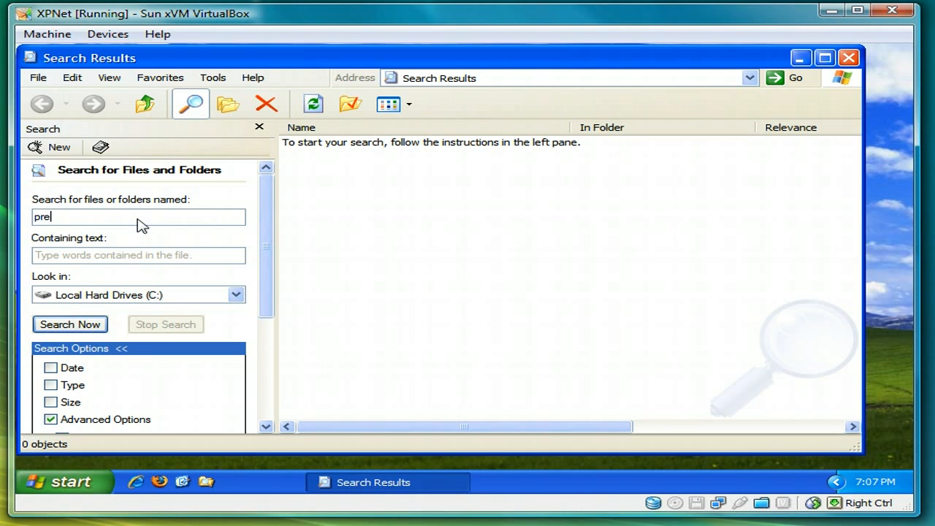
type("fet")
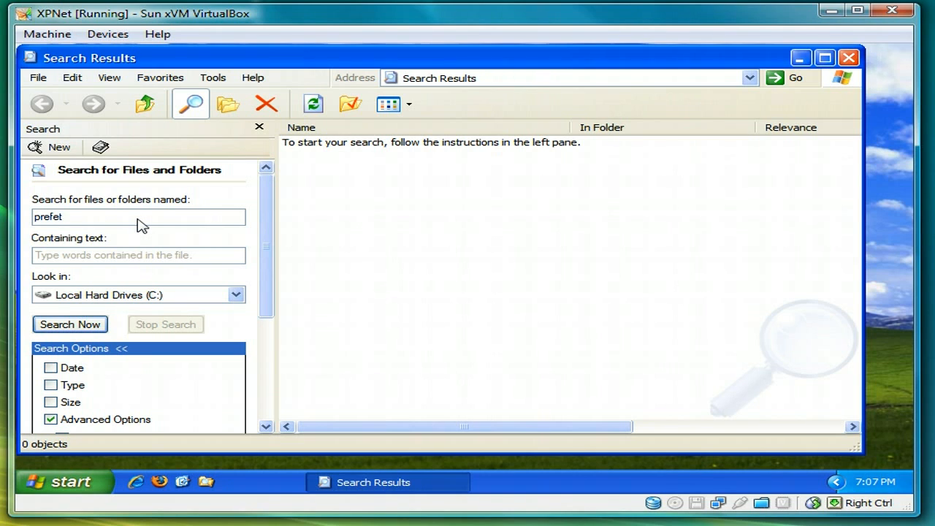
left_click(70, 325)
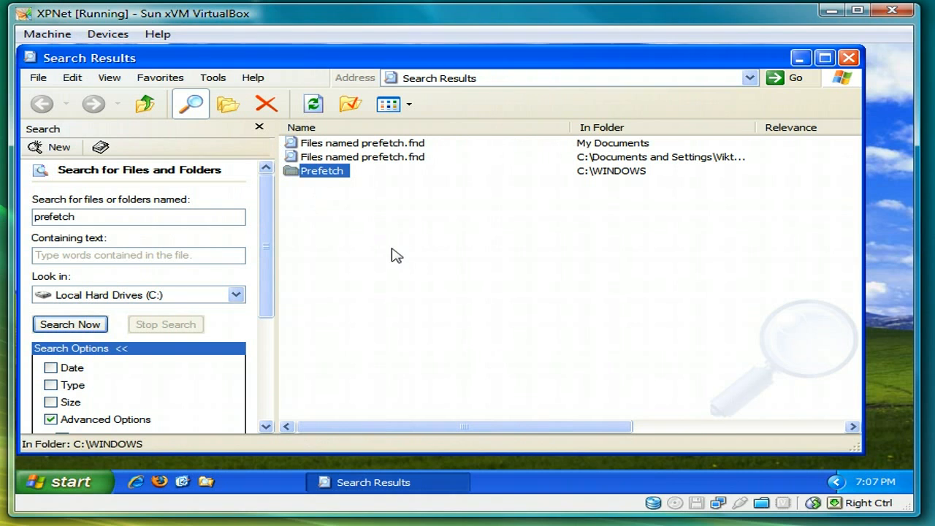
double_click(322, 169)
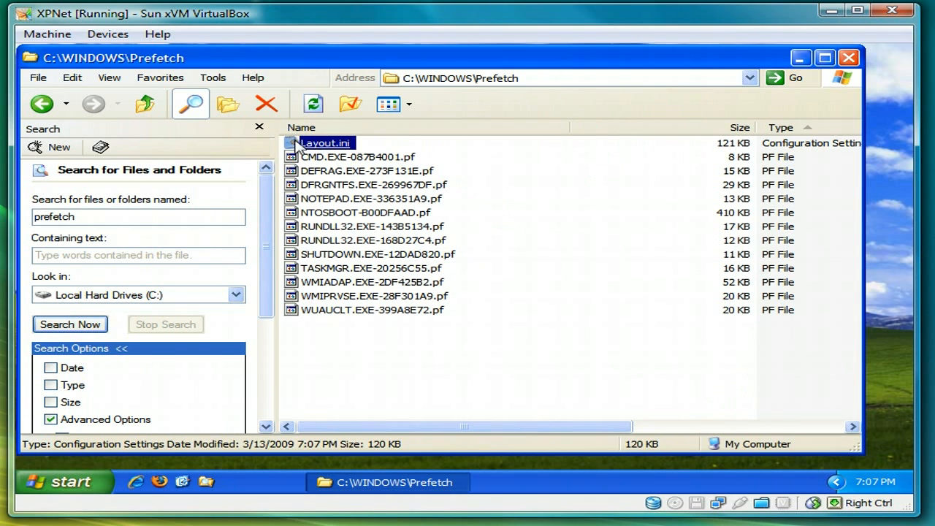
mouse_move(319, 153)
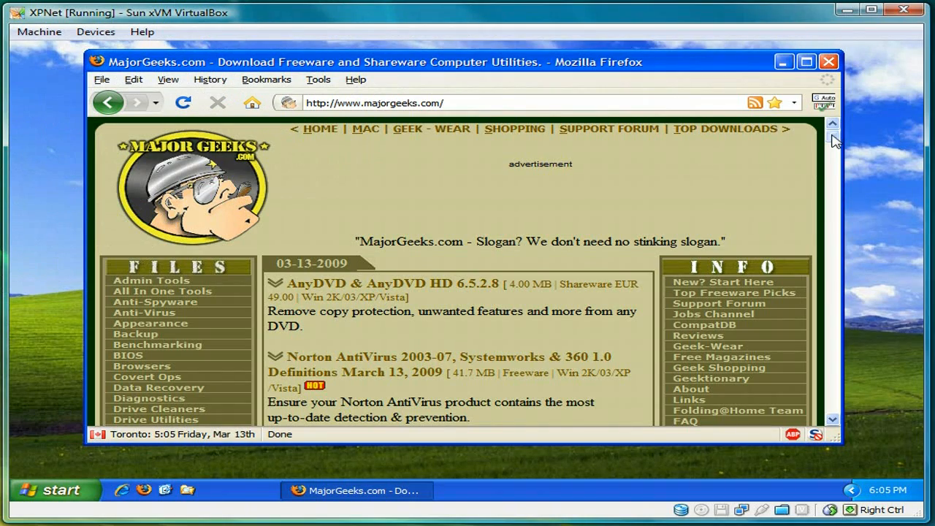
Search MajorGeeks for bootvis and go to the BootVis 1.3.37.0 page
scroll("down", 3)
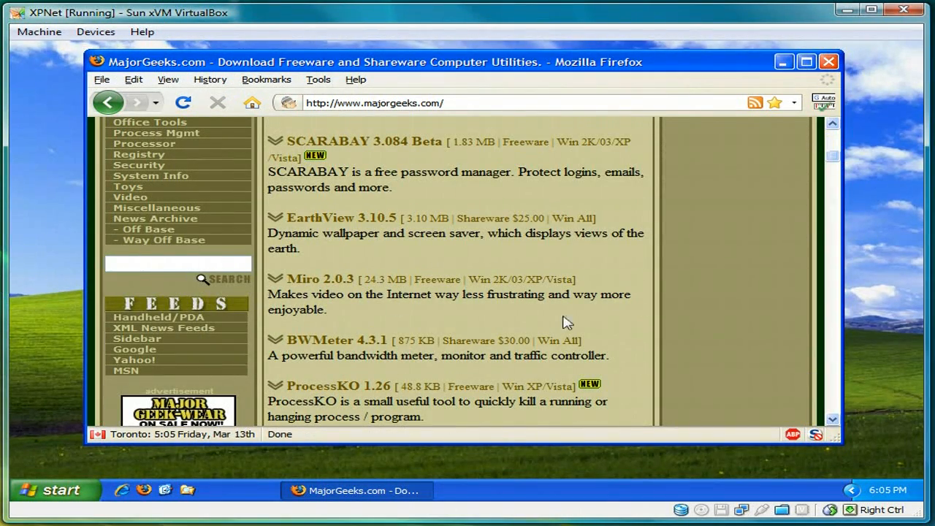
type("boo")
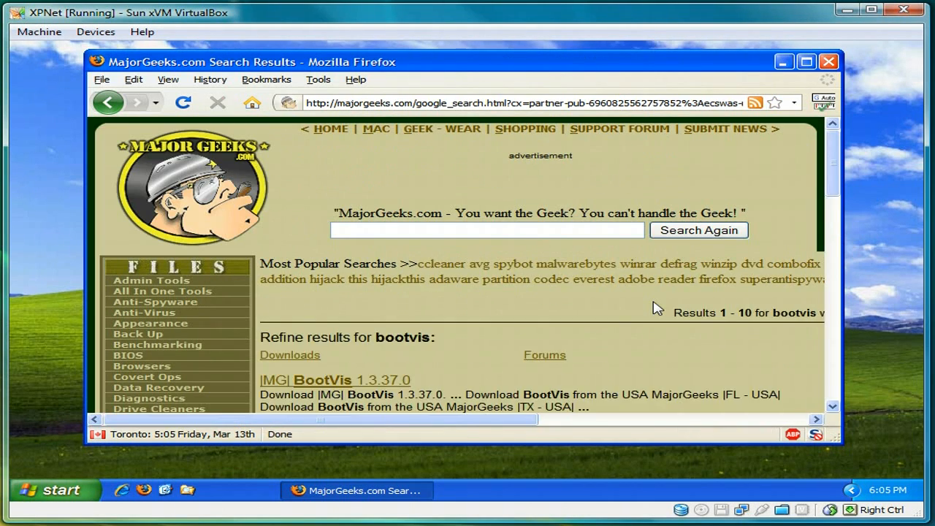
scroll("down", 3)
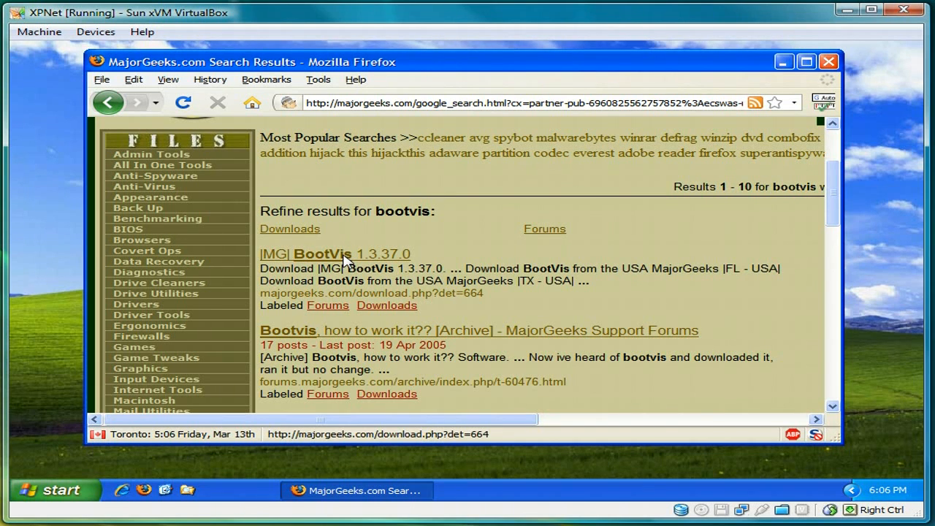
left_click(330, 254)
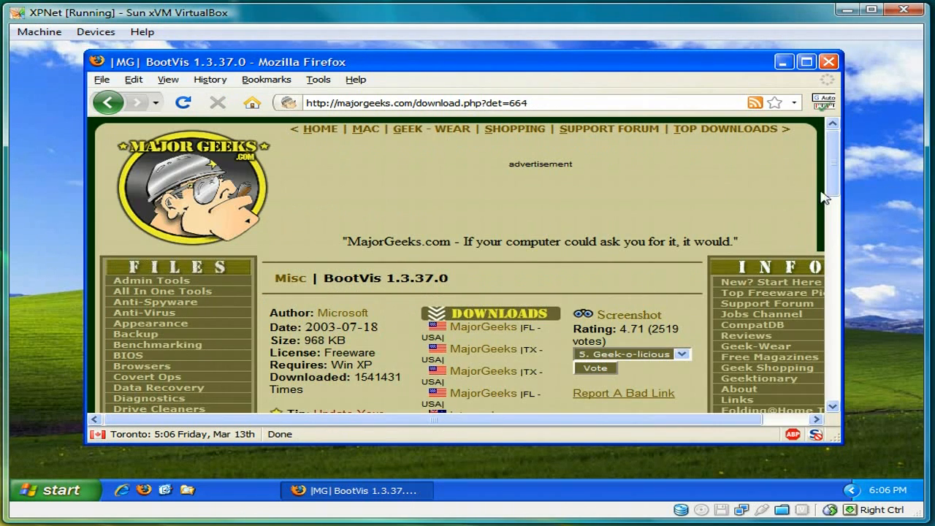
Download BootVis from a MajorGeeks mirror and dismiss the downloads window
scroll("down", 3)
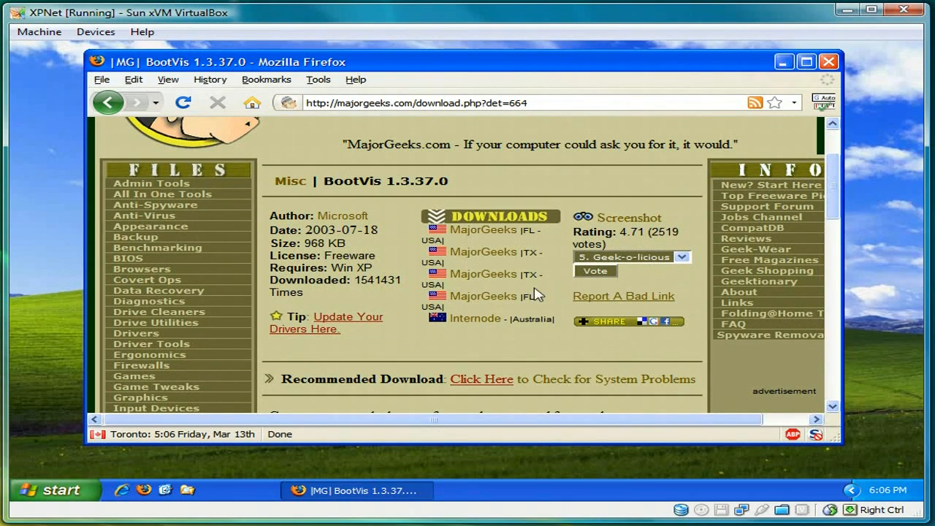
left_click(483, 293)
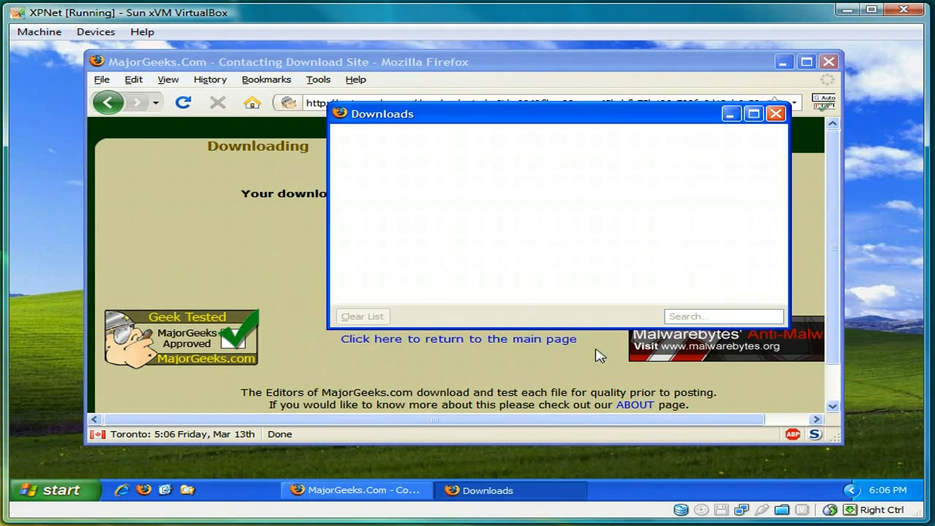
left_click(775, 114)
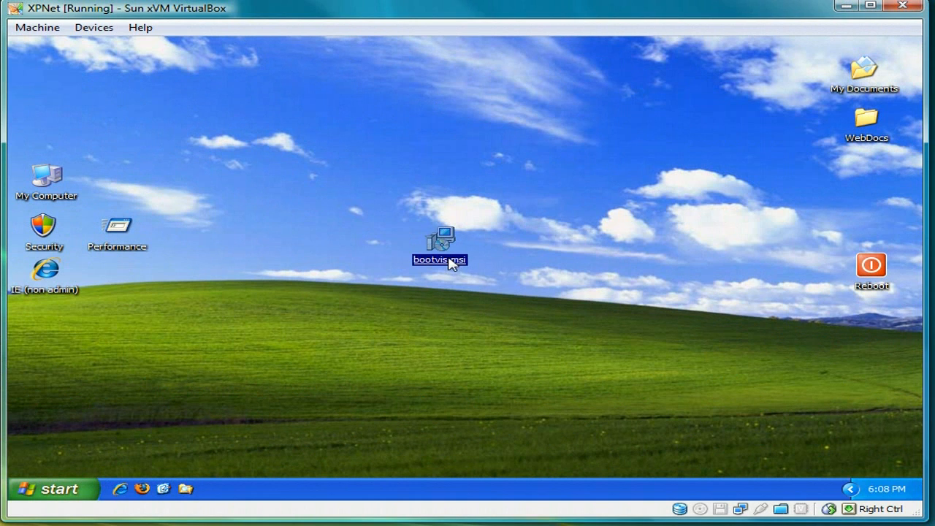
mouse_move(450, 264)
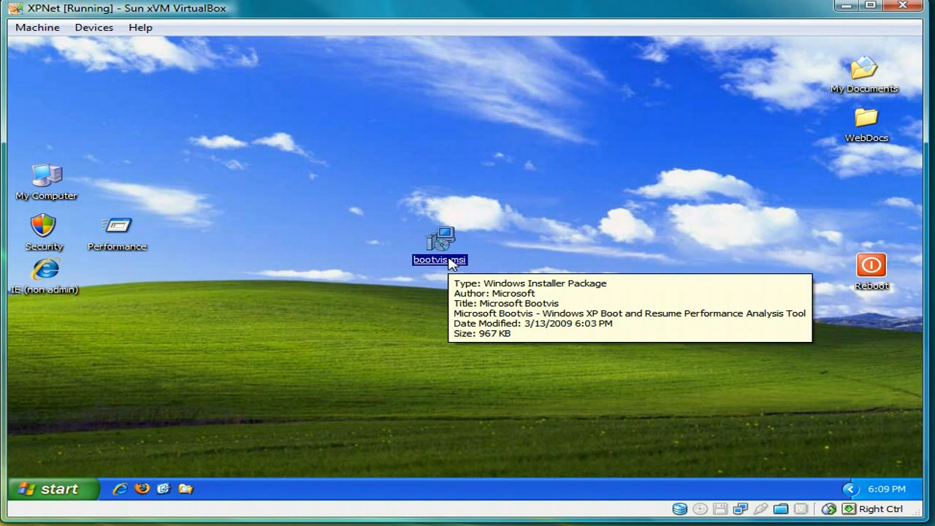
mouse_move(460, 310)
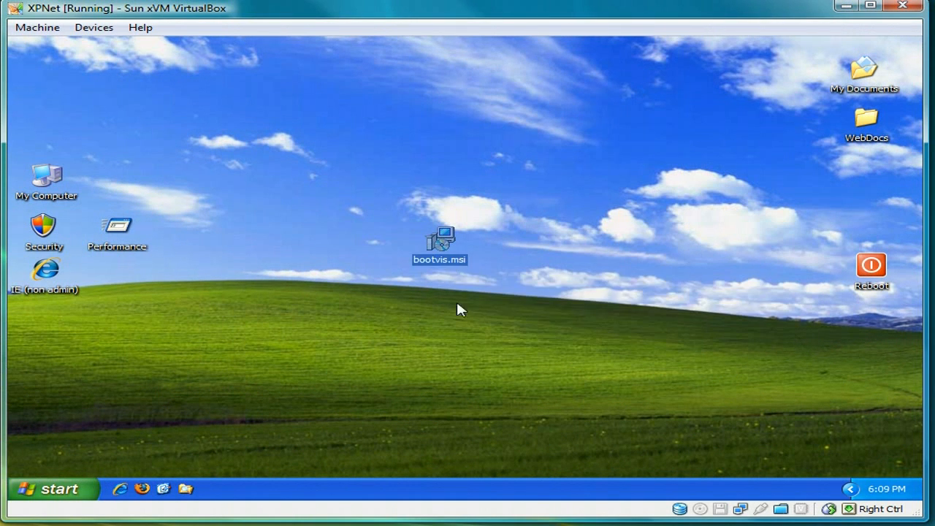
Run bootvis.msi and install Bootvis to its default folder, closing the finished installer
double_click(444, 240)
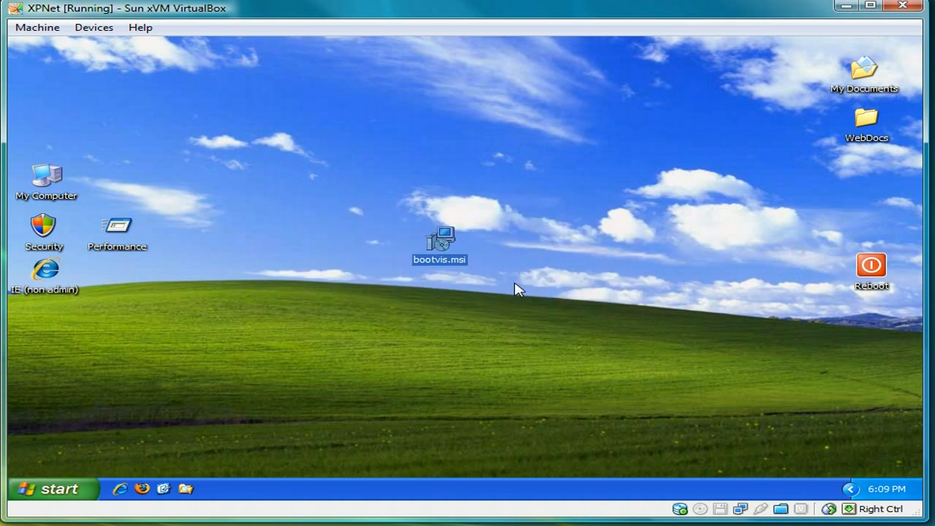
double_click(439, 241)
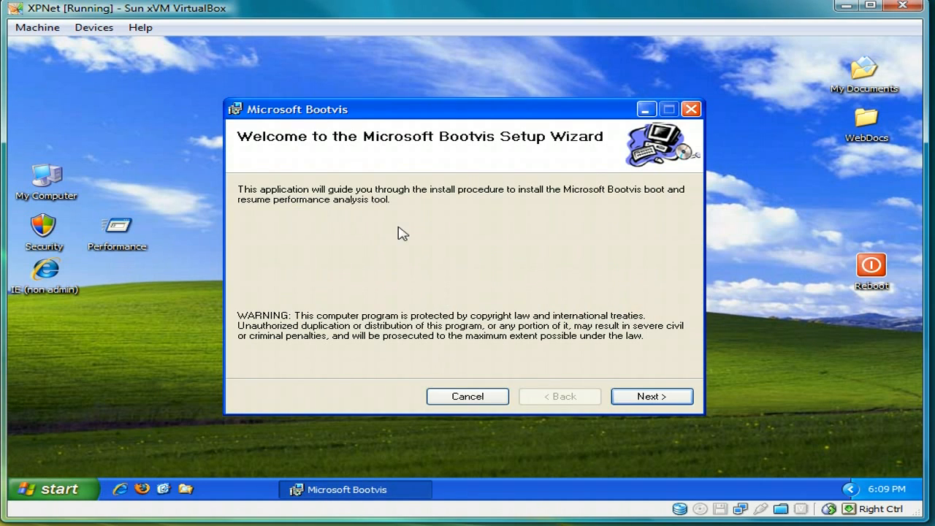
left_click(651, 396)
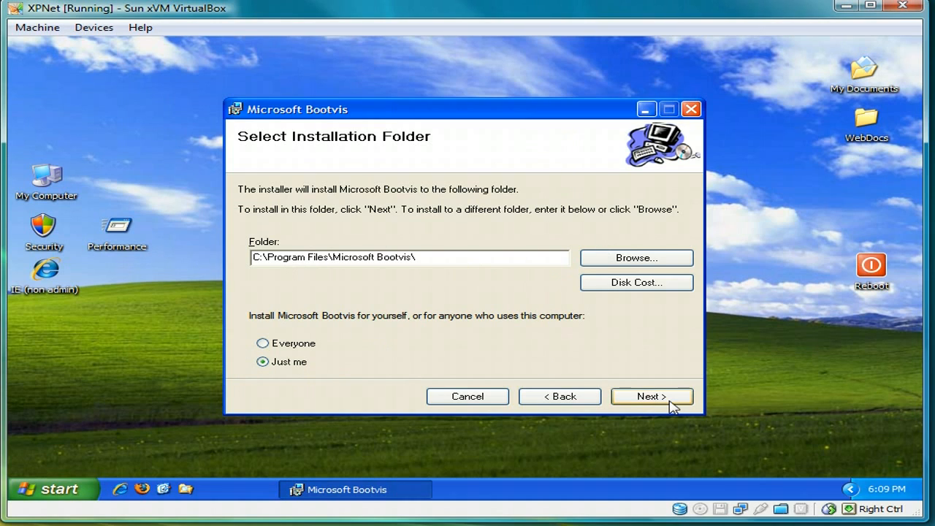
left_click(652, 396)
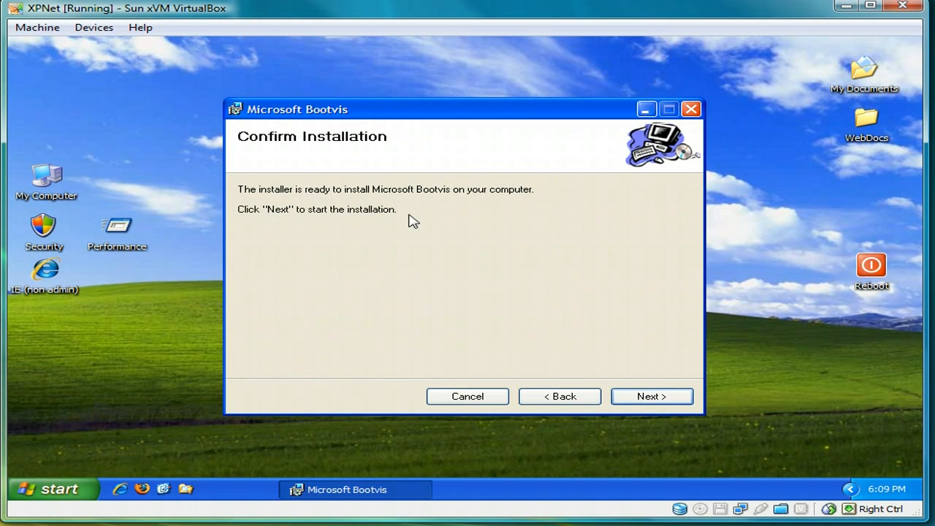
left_click(652, 396)
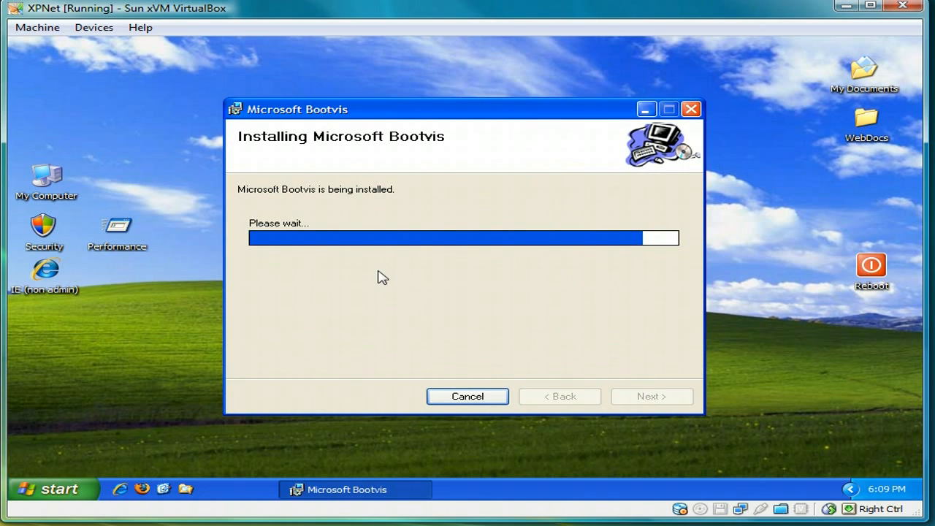
mouse_move(523, 266)
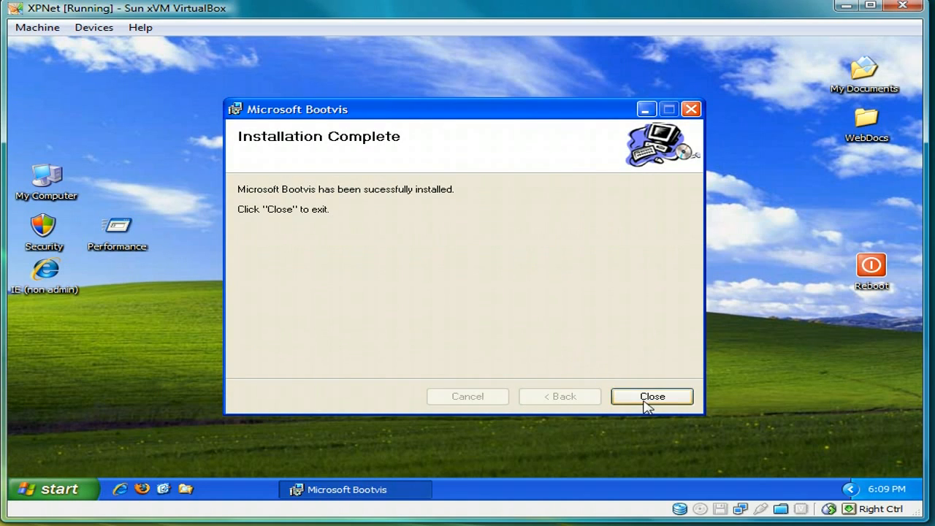
left_click(652, 396)
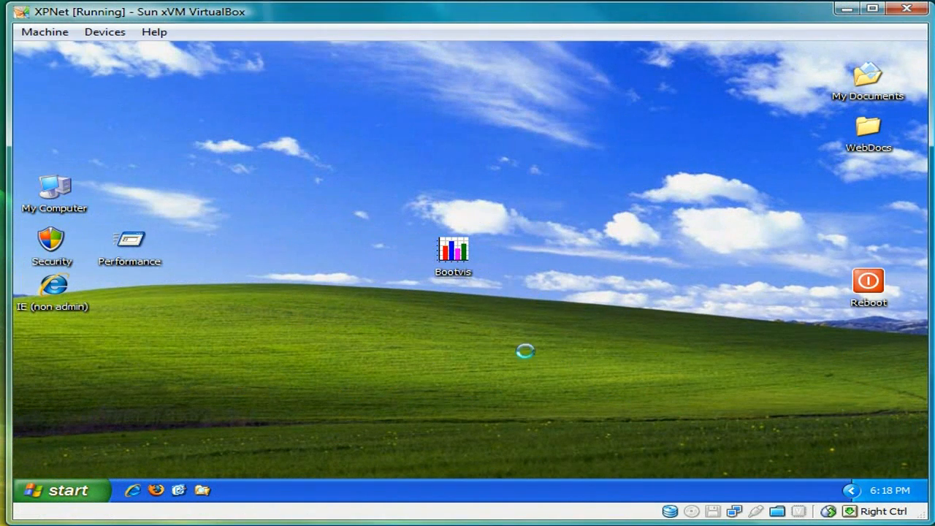
Start Bootvis from its desktop icon
left_click(453, 252)
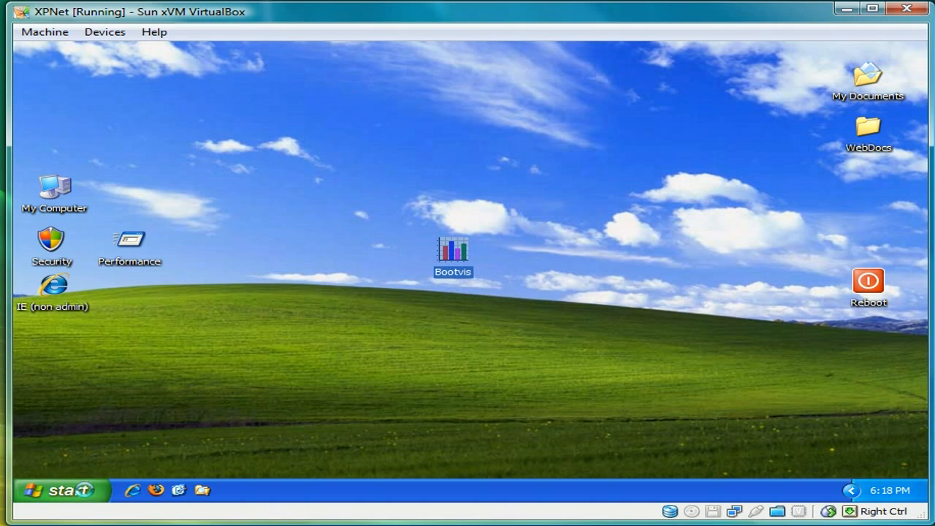
left_click(65, 489)
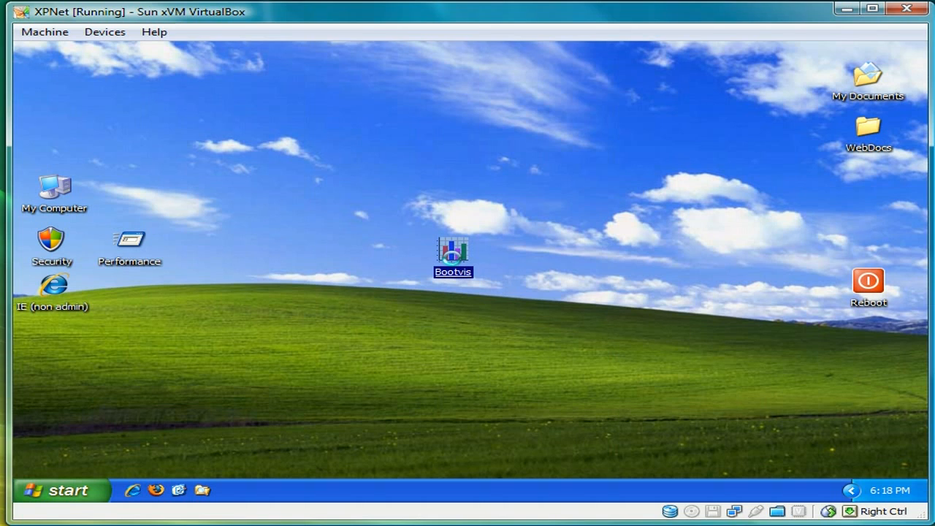
double_click(453, 257)
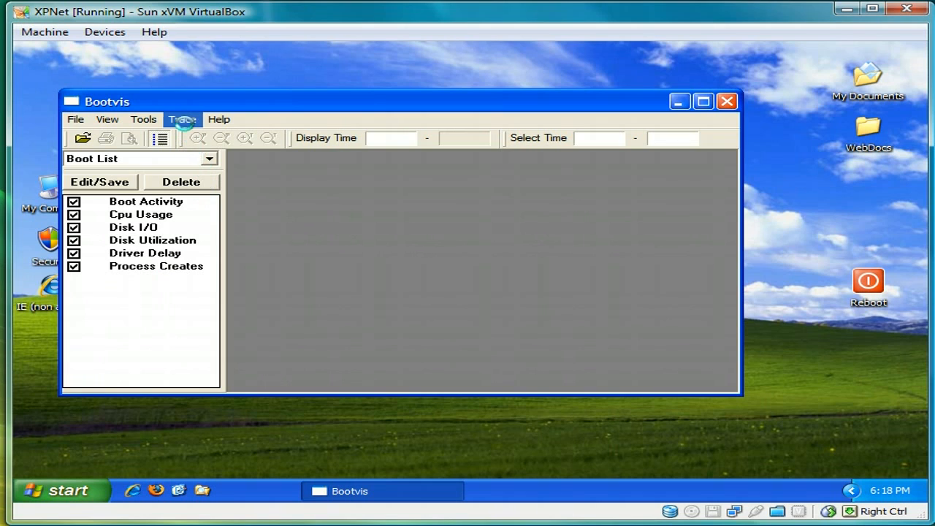
Trace Next Boot + Driver Delays with 1 repetition, automatic restart, and reboot now
left_click(181, 119)
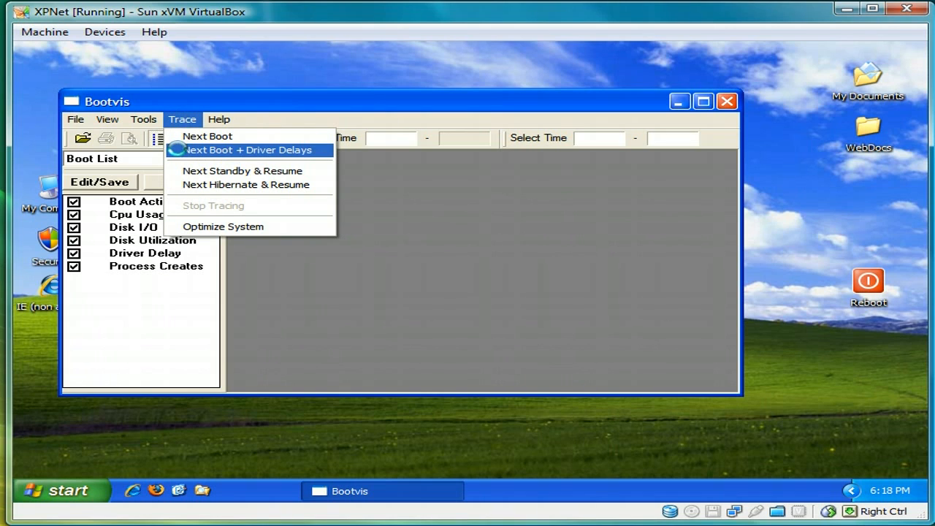
left_click(248, 149)
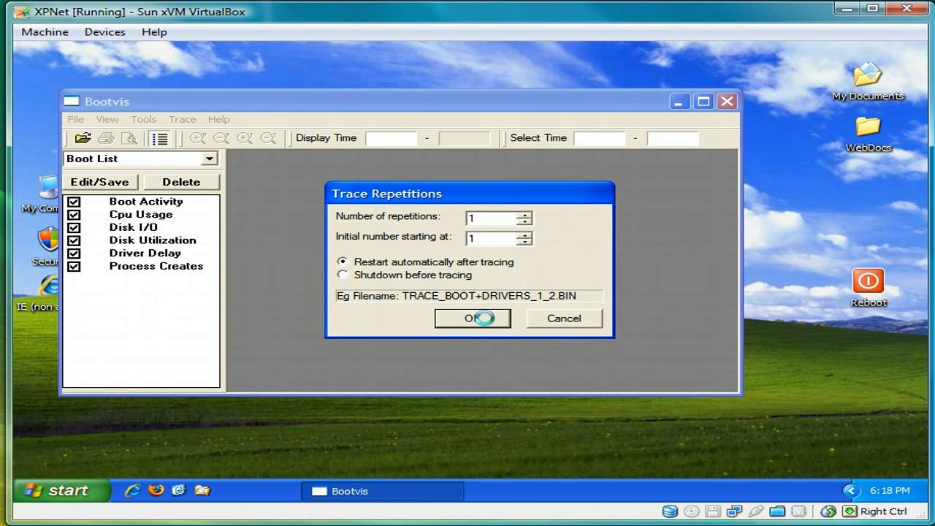
left_click(474, 319)
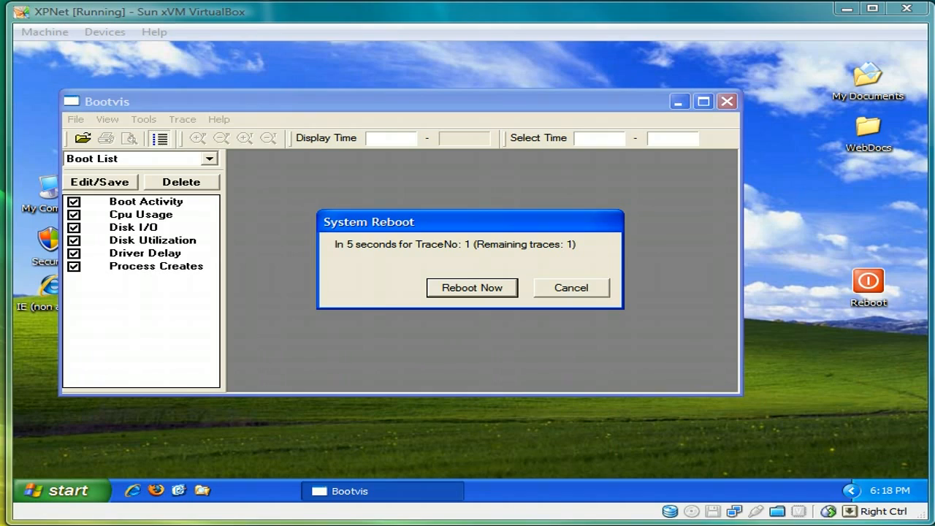
left_click(470, 288)
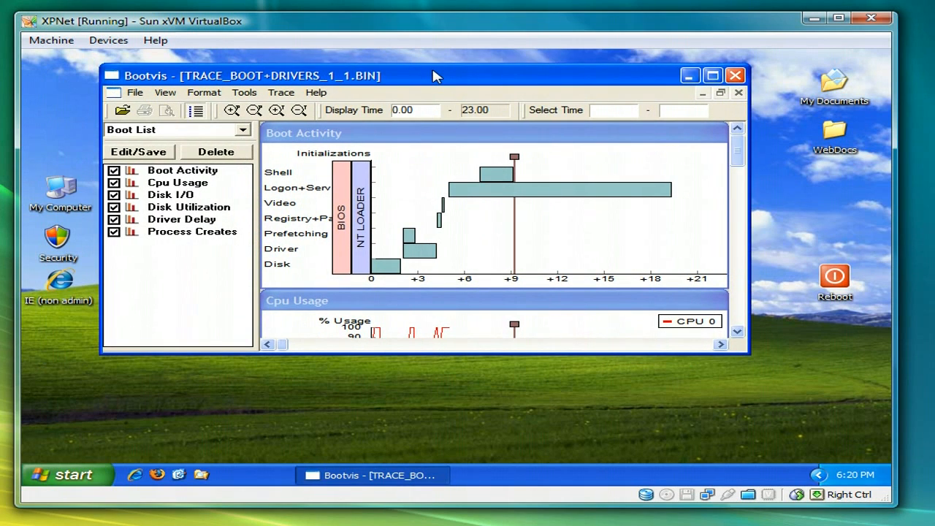
mouse_move(310, 139)
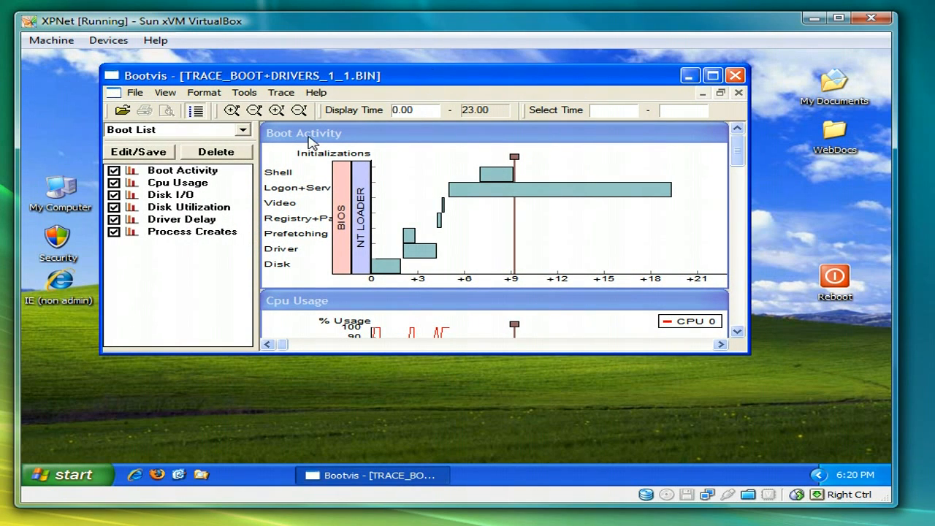
mouse_move(188, 193)
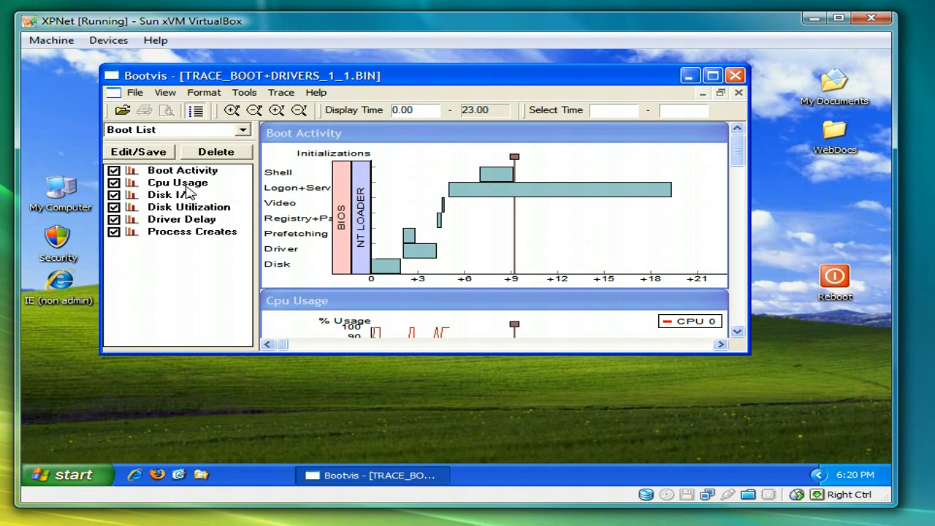
mouse_move(751, 278)
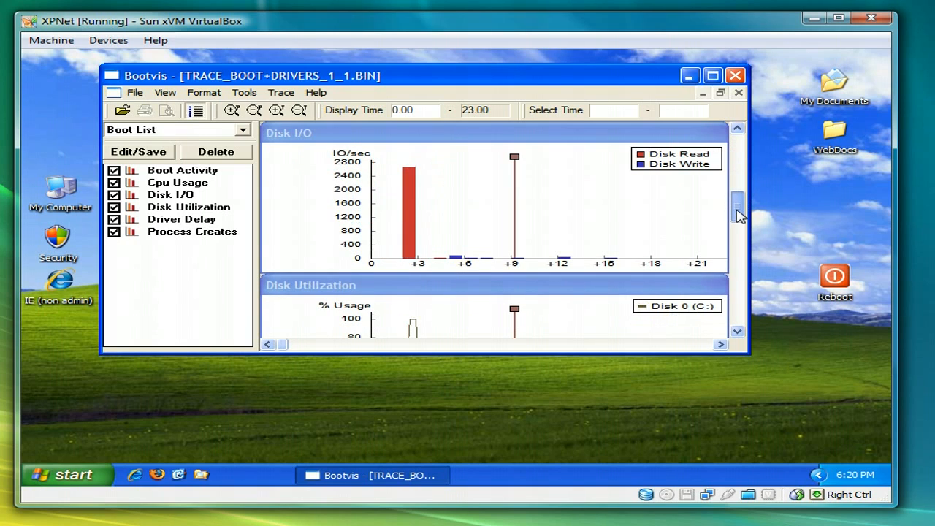
Scroll the Process Creates chart along the timeline to view roughly 4.00 to 27.00 seconds
scroll("down", 3)
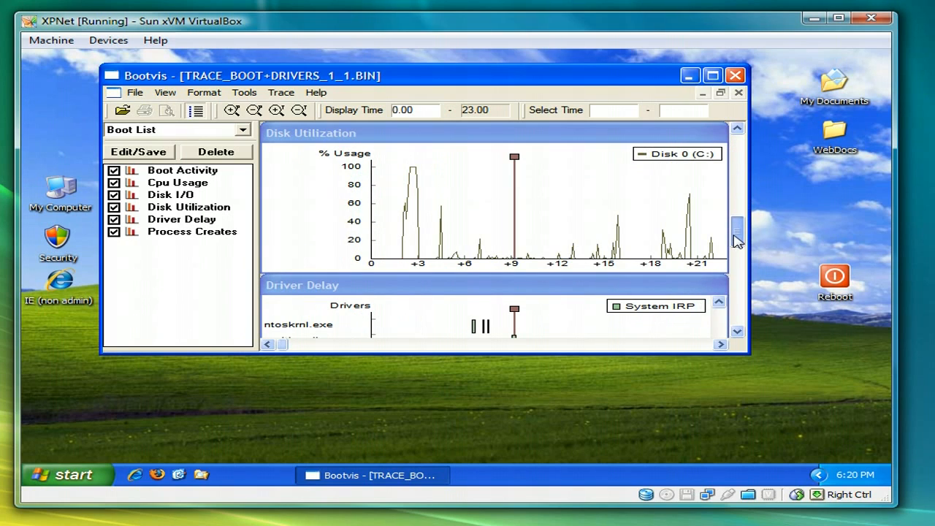
scroll("down", 3)
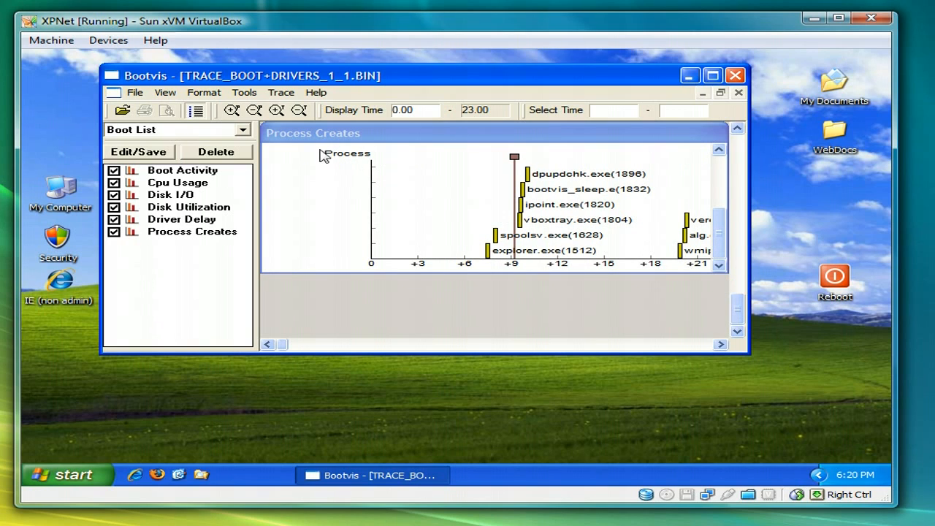
mouse_move(366, 231)
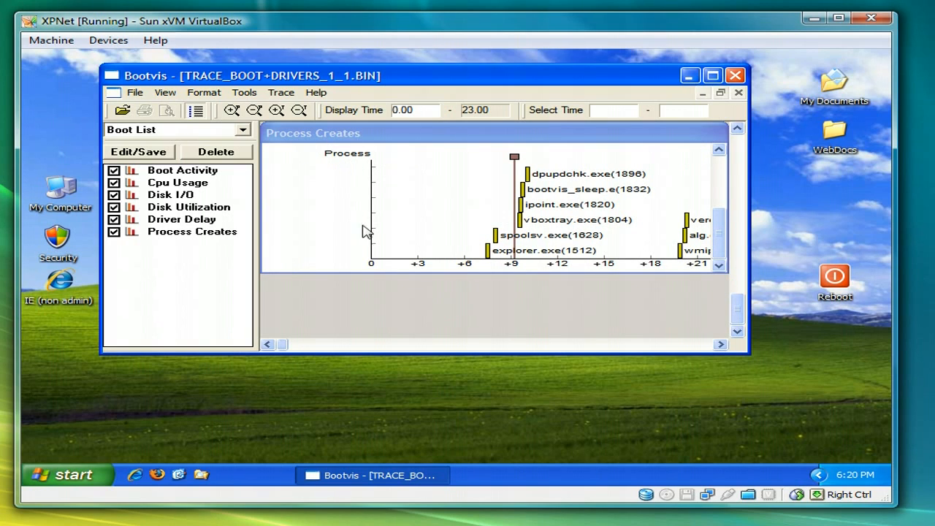
mouse_move(582, 206)
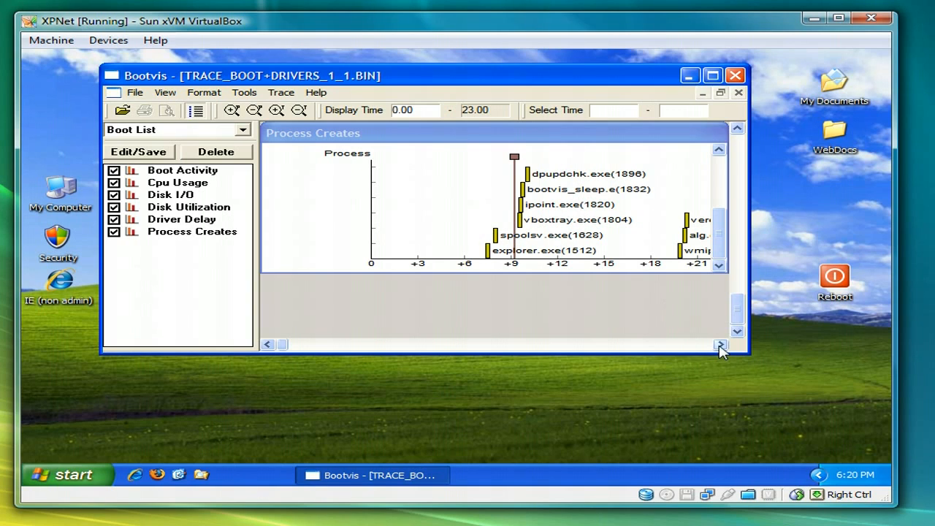
left_click(719, 345)
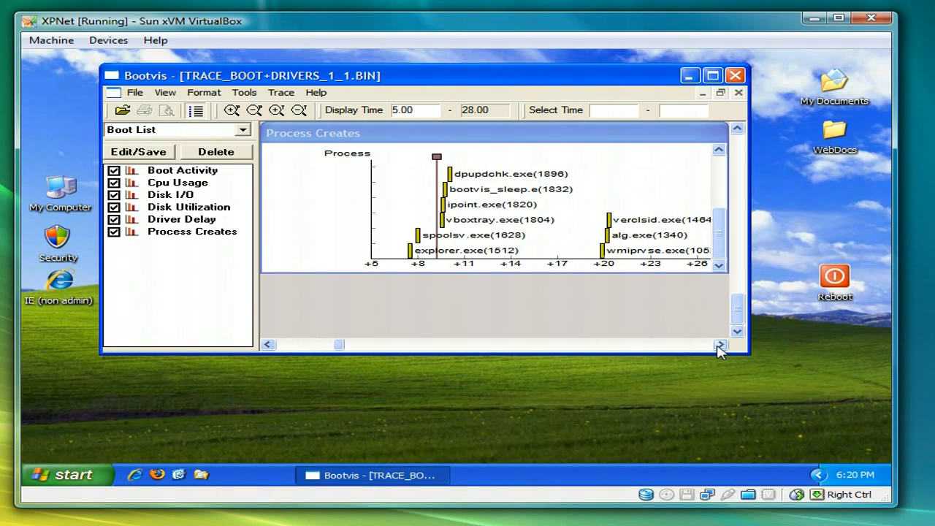
left_click(719, 345)
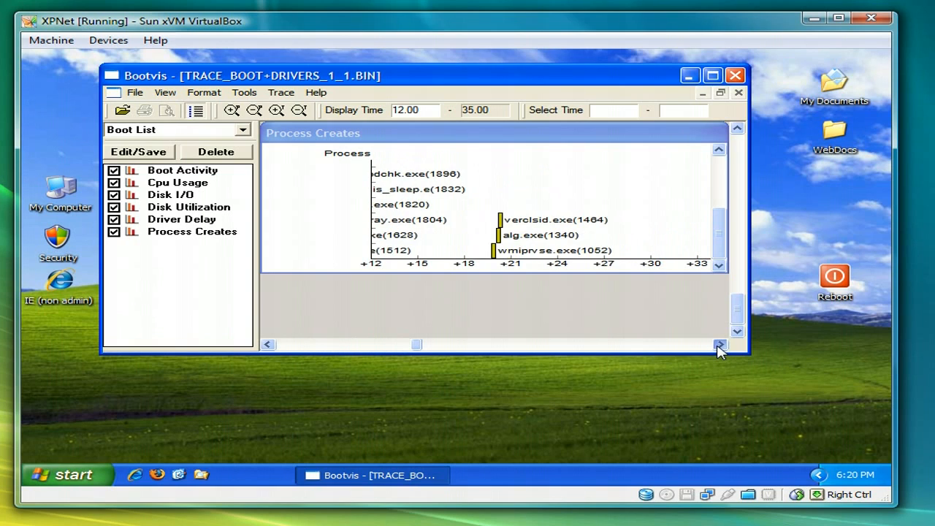
mouse_move(428, 339)
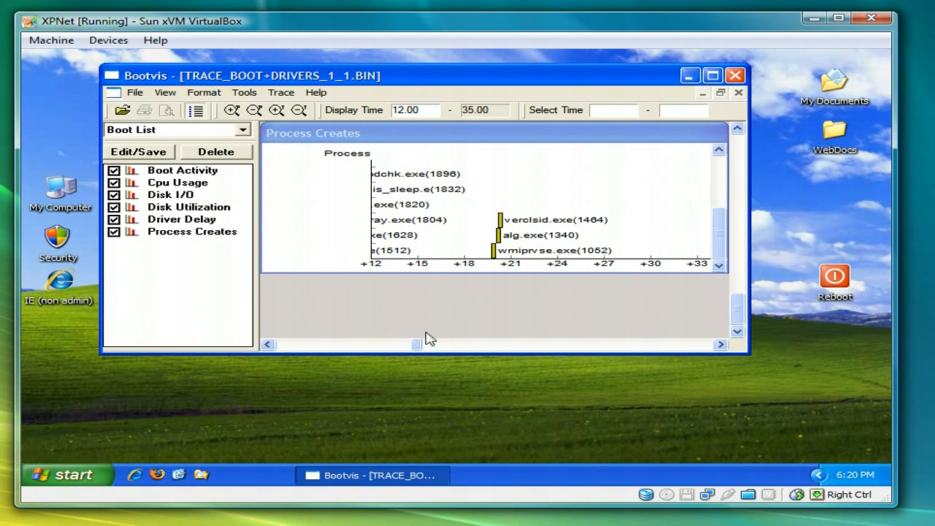
left_click(269, 345)
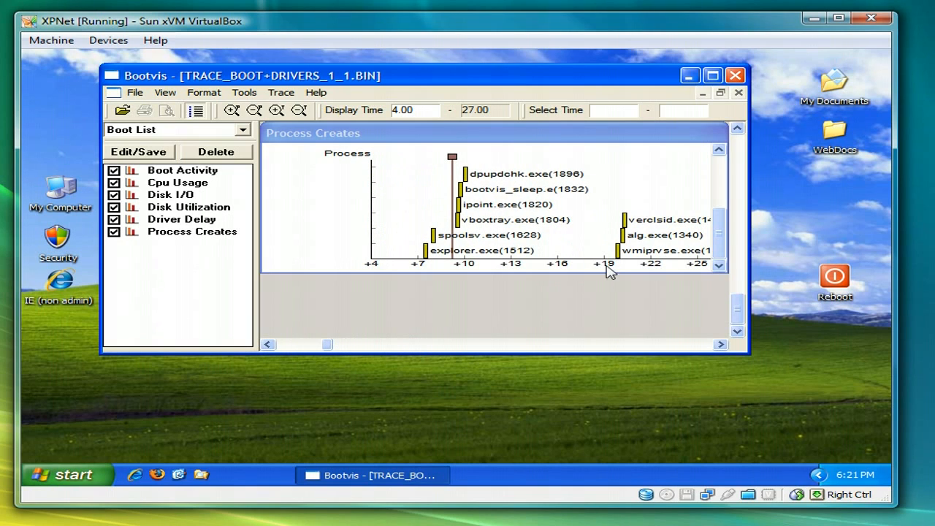
mouse_move(645, 222)
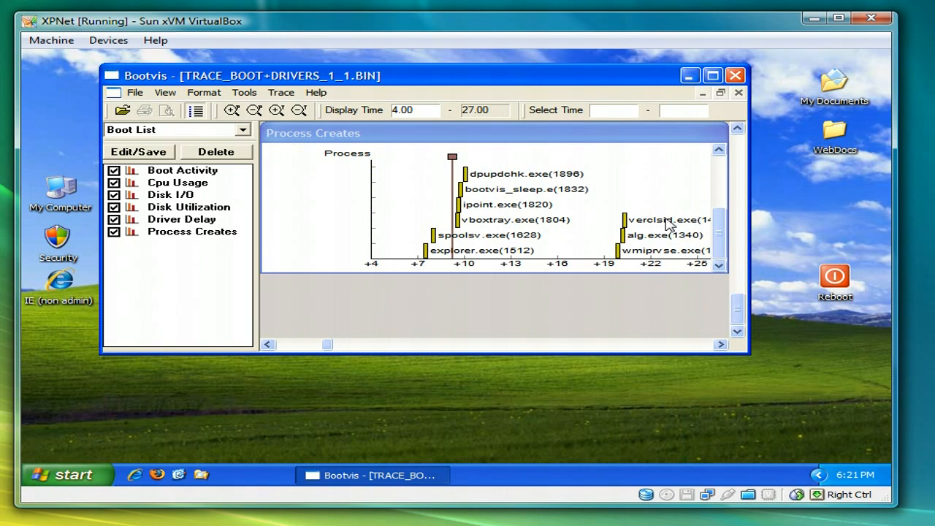
mouse_move(452, 268)
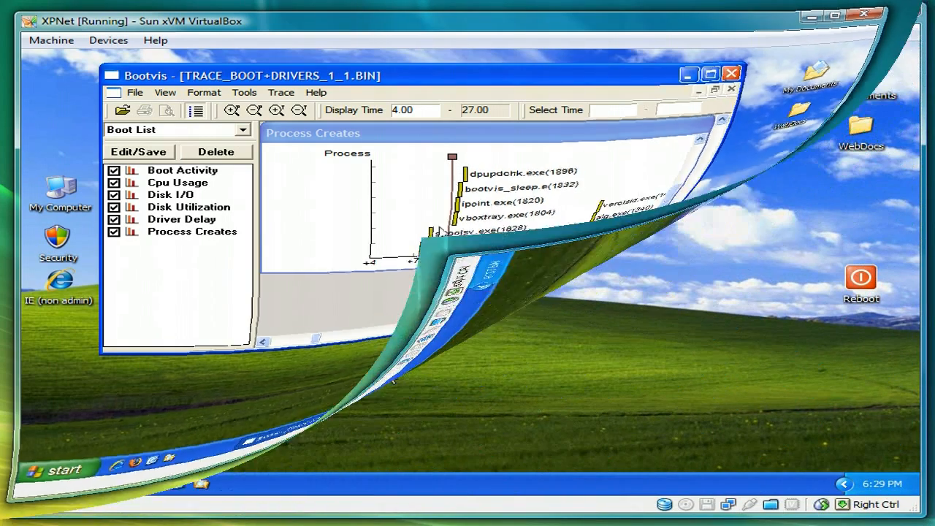
Set up a file search for 'prefetch' that includes system and hidden folders
left_click(55, 469)
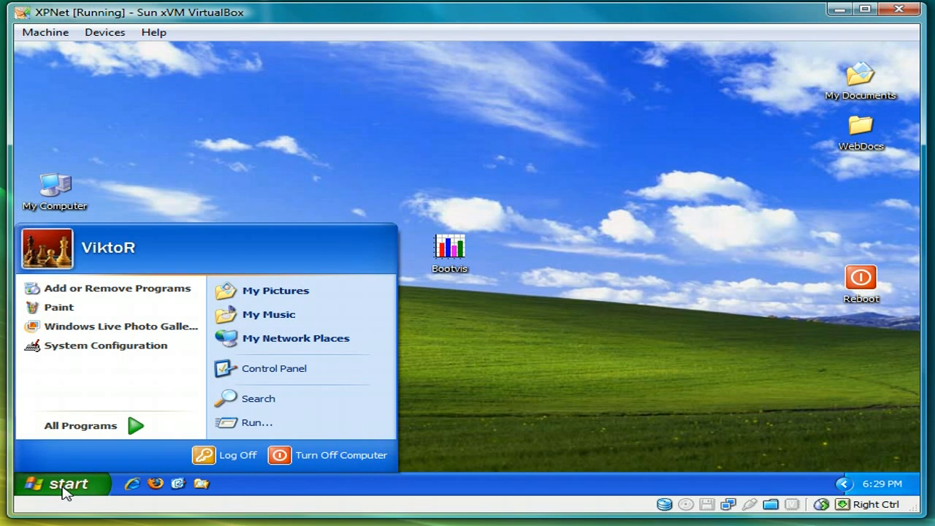
left_click(257, 397)
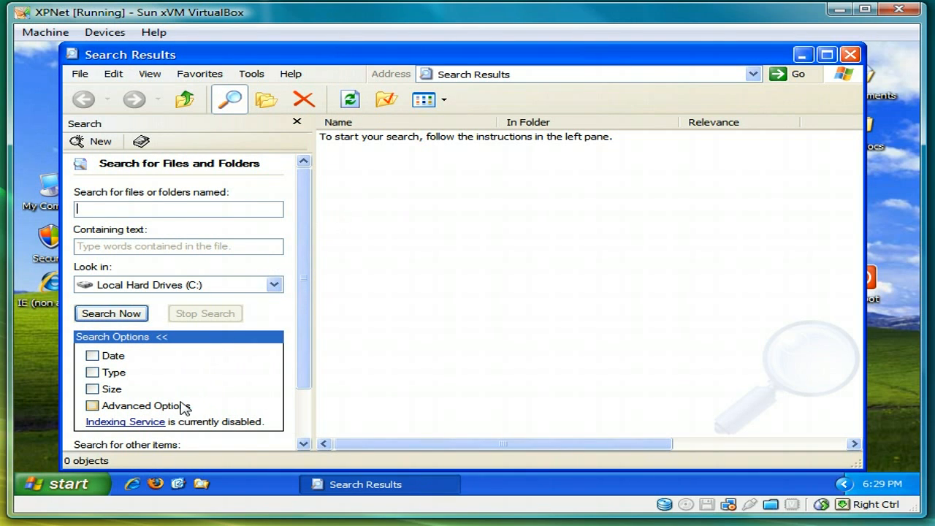
left_click(92, 407)
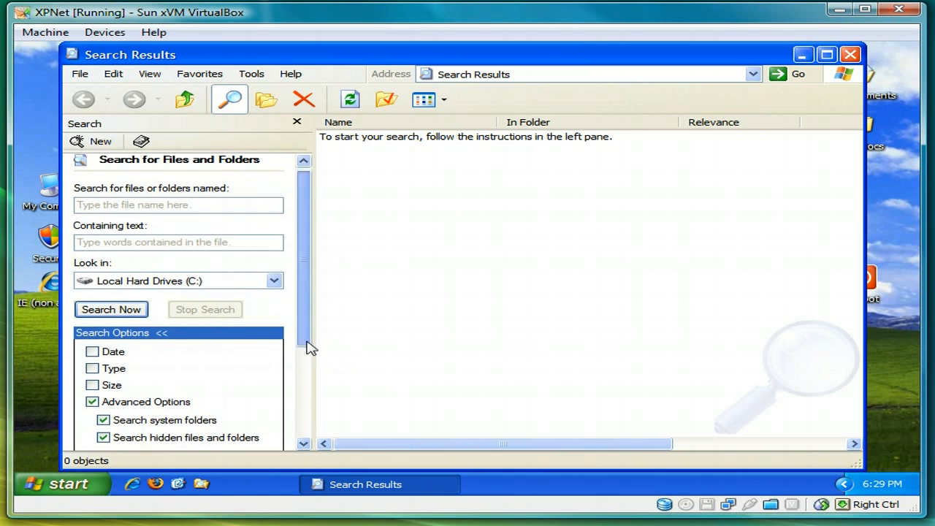
scroll("down", 3)
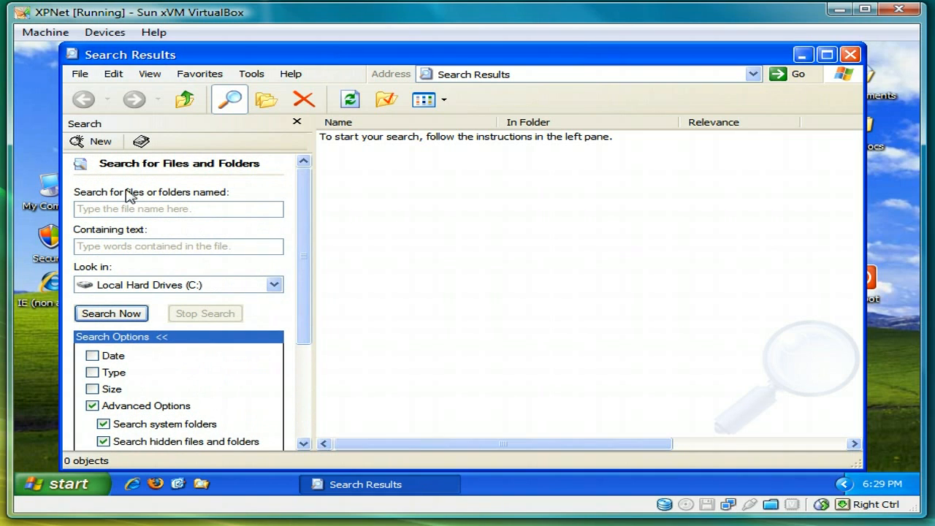
left_click(179, 209)
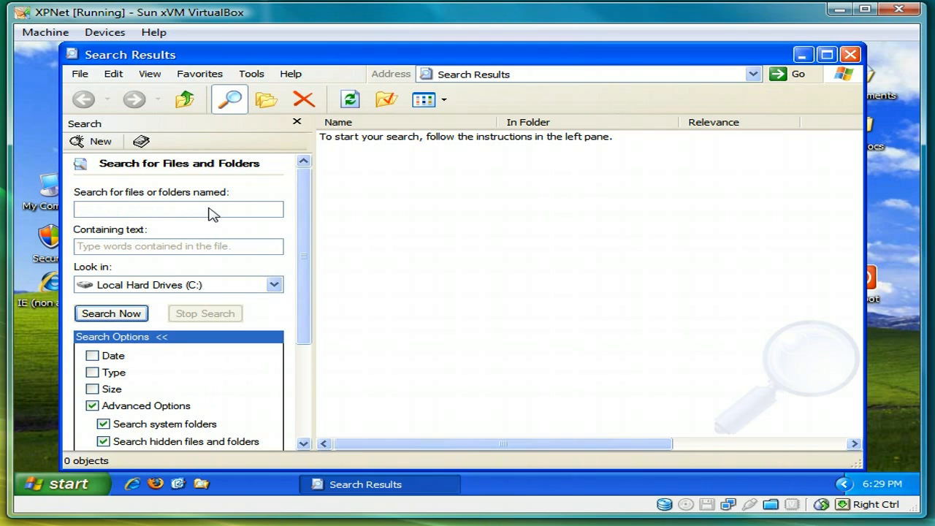
type("prefetch")
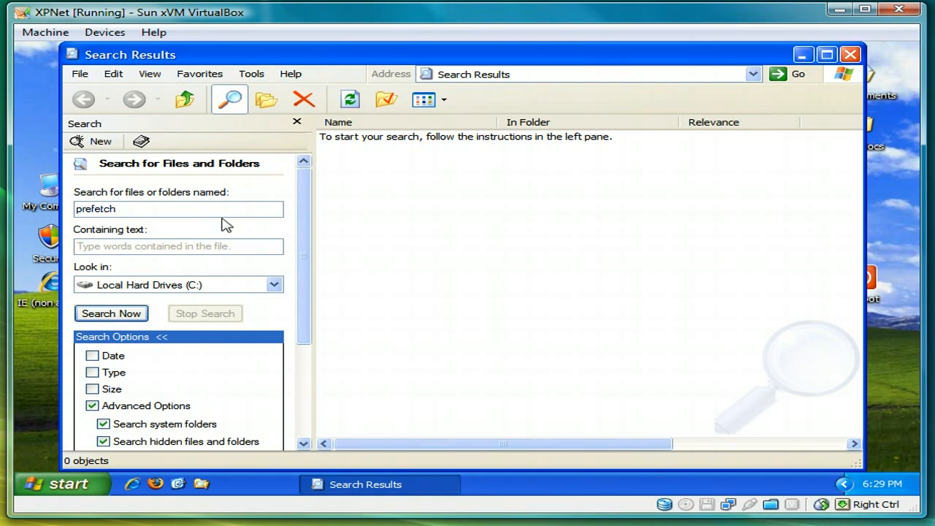
Run the search and open the found C:\WINDOWS\Prefetch folder
left_click(111, 312)
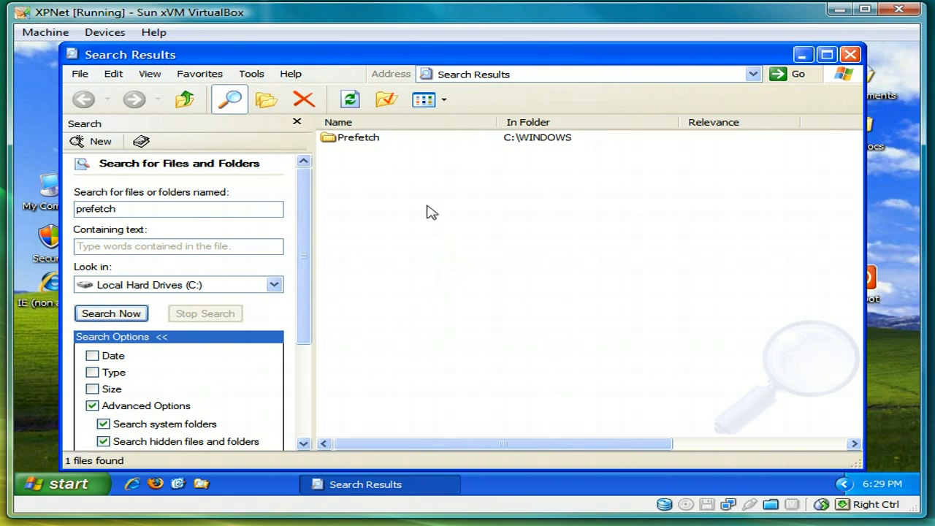
left_click(358, 137)
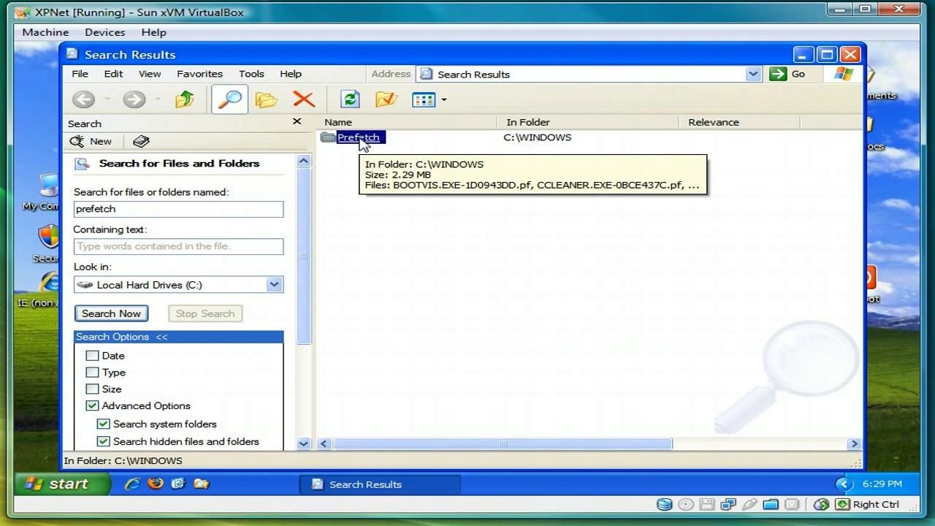
double_click(358, 137)
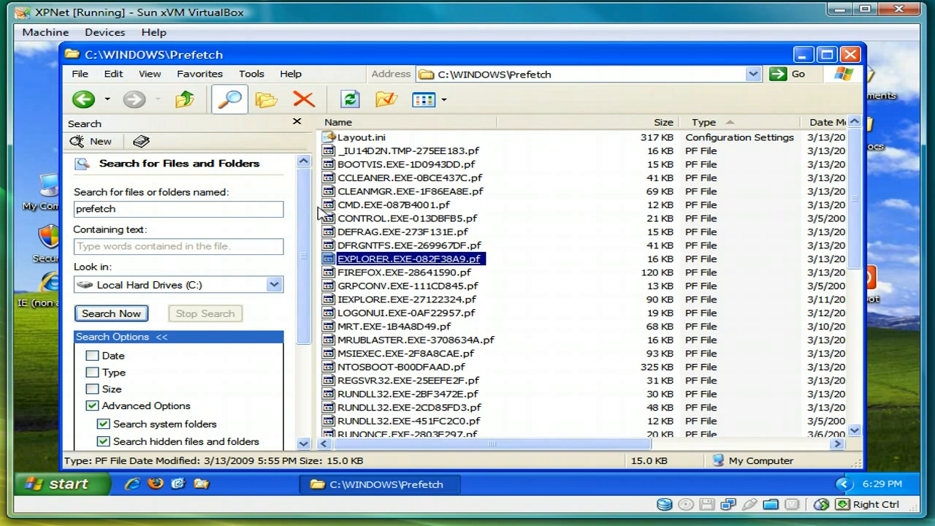
Close the Search pane and select all 45 .pf files below Layout.ini in the Prefetch folder
left_click(229, 99)
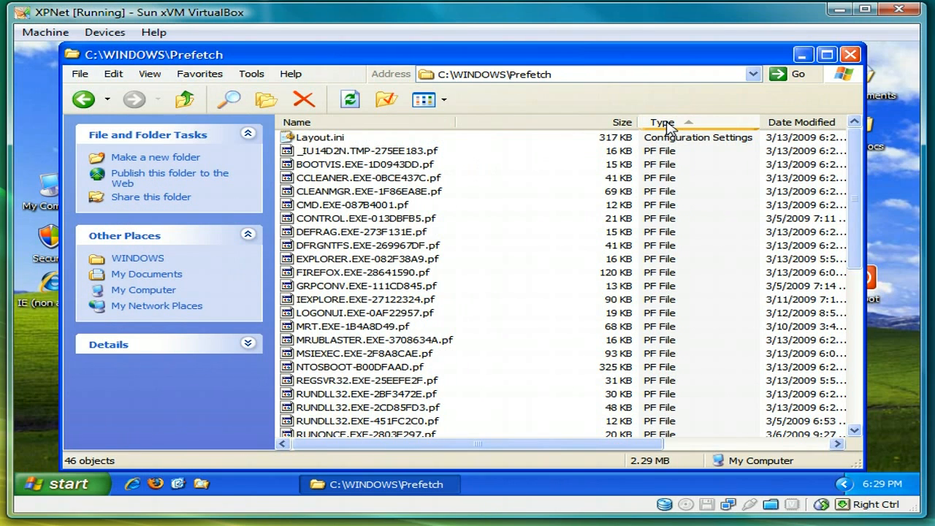
left_click(318, 137)
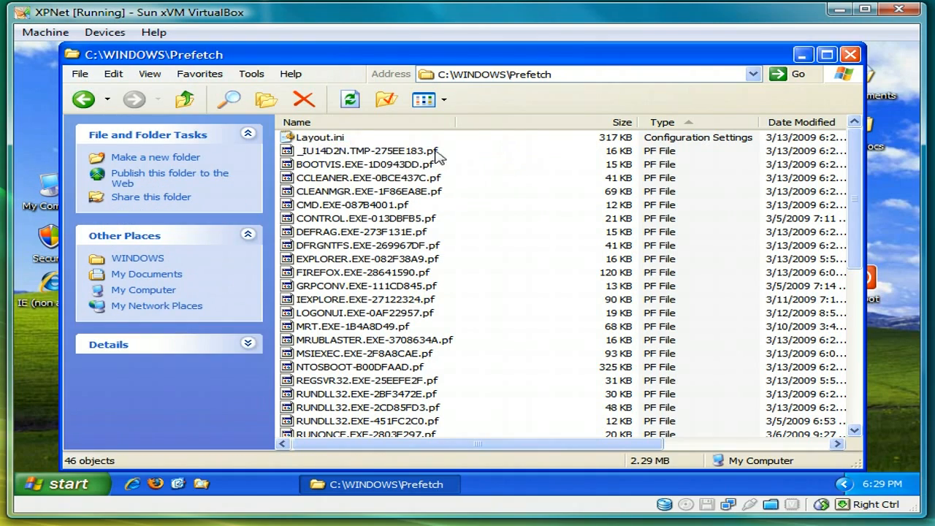
left_click(358, 150)
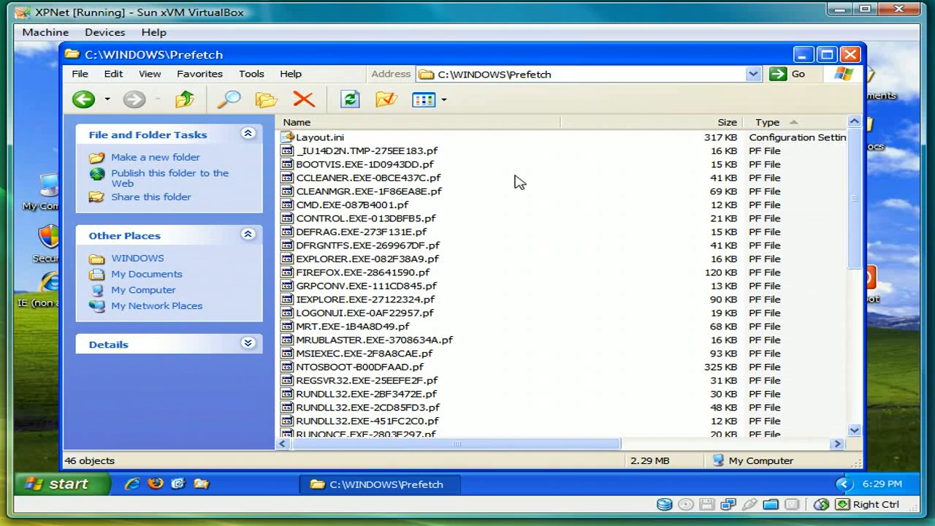
left_click(362, 150)
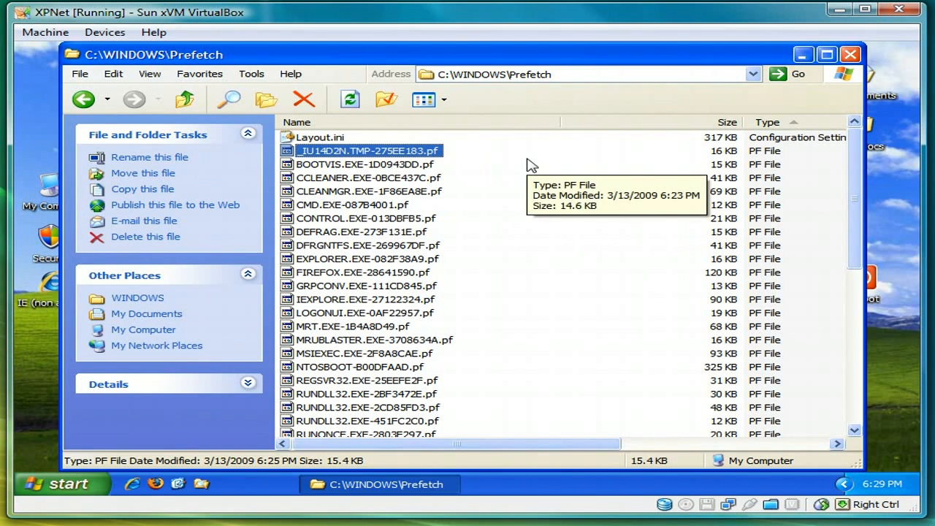
key("ctrl+a")
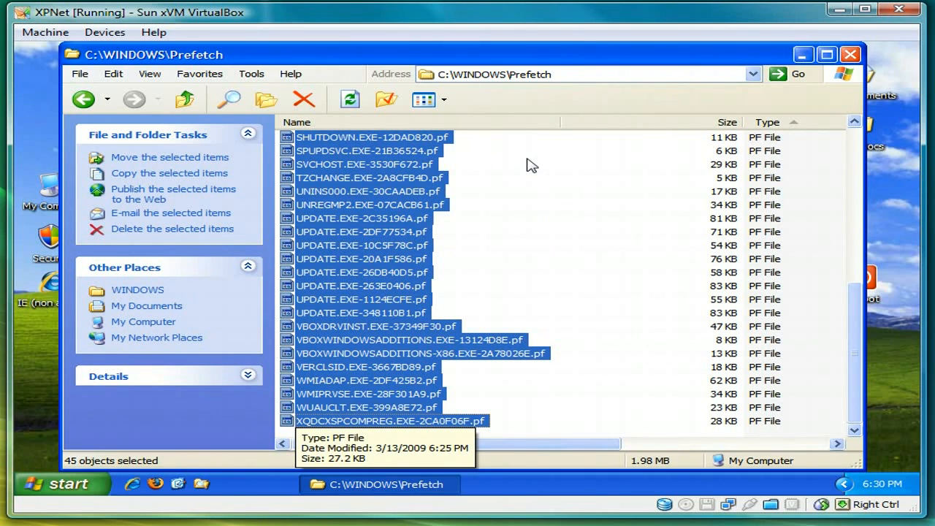
Delete the 45 selected .pf files, confirm, leaving only Layout.ini, and close the Prefetch window
left_click(172, 228)
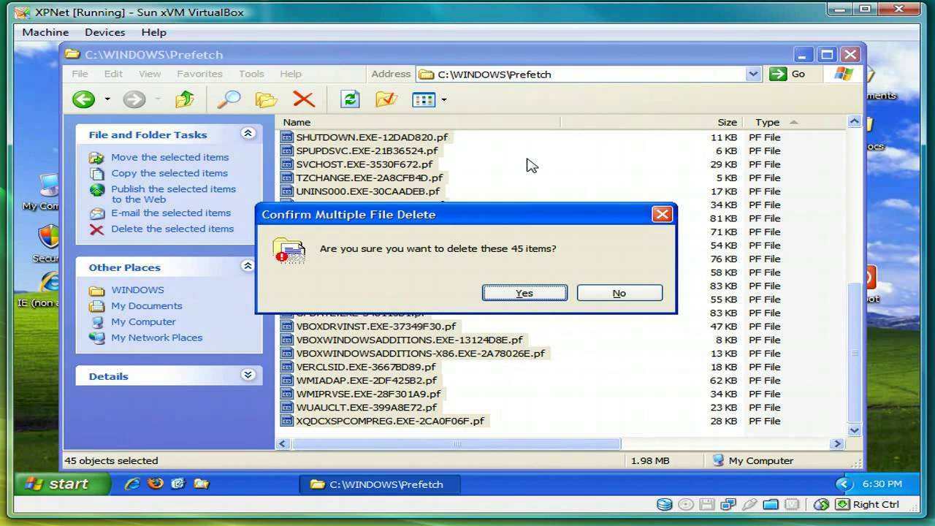
left_click(524, 292)
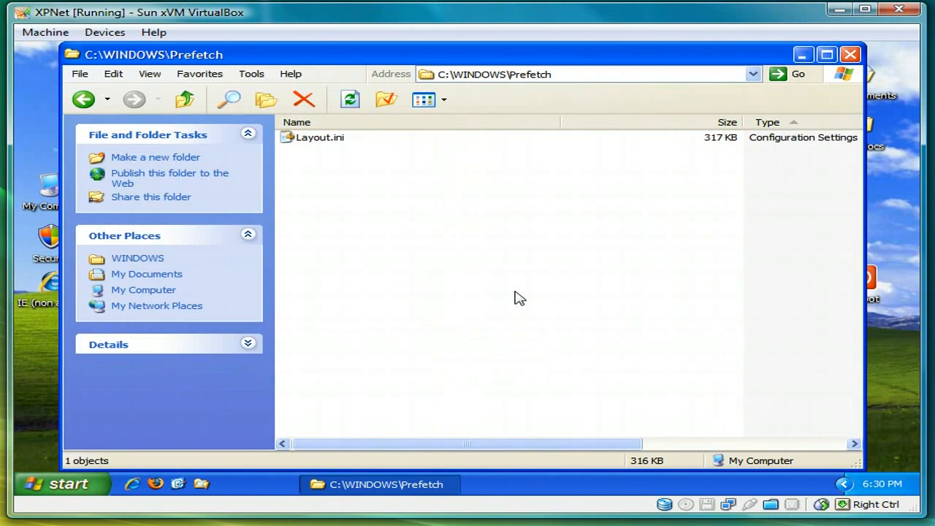
left_click(318, 138)
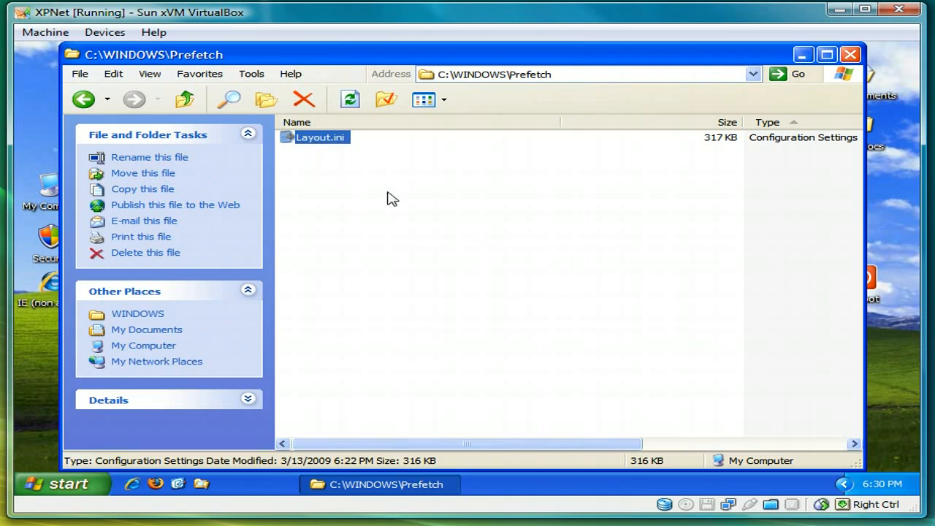
left_click(844, 47)
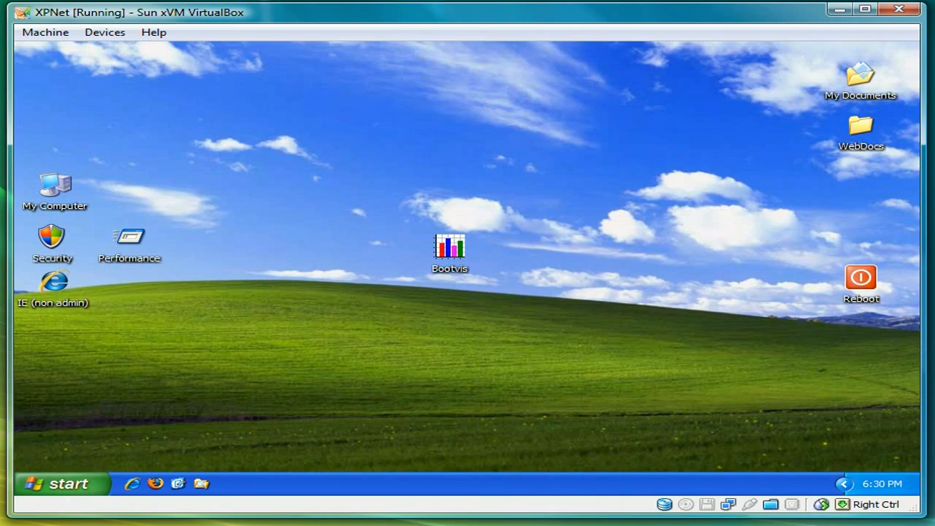
Run Trace > Optimize System in Bootvis and choose Reboot Now to restart immediately
double_click(450, 251)
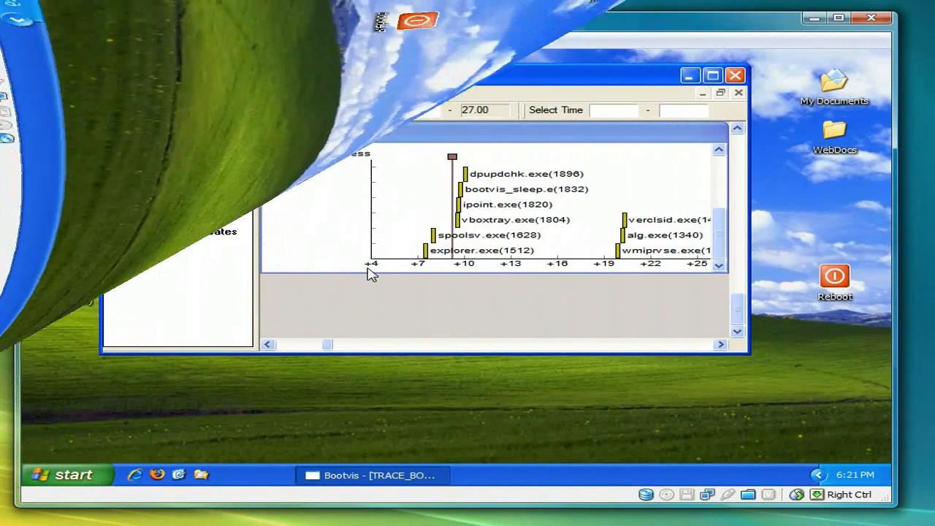
left_click(281, 92)
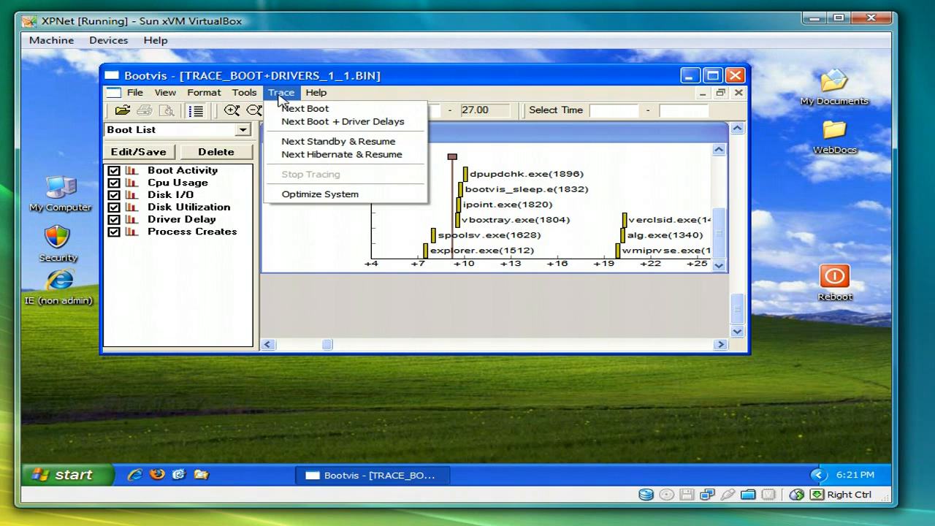
mouse_move(305, 197)
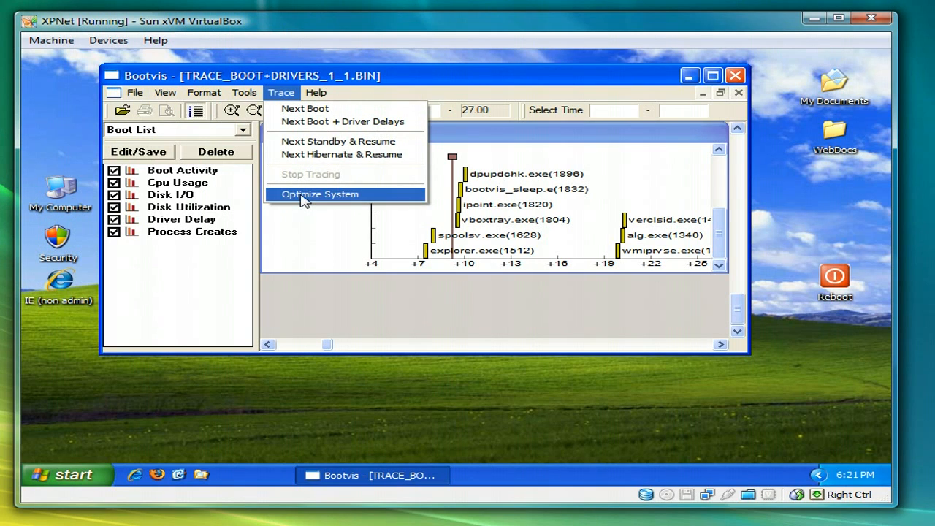
left_click(320, 193)
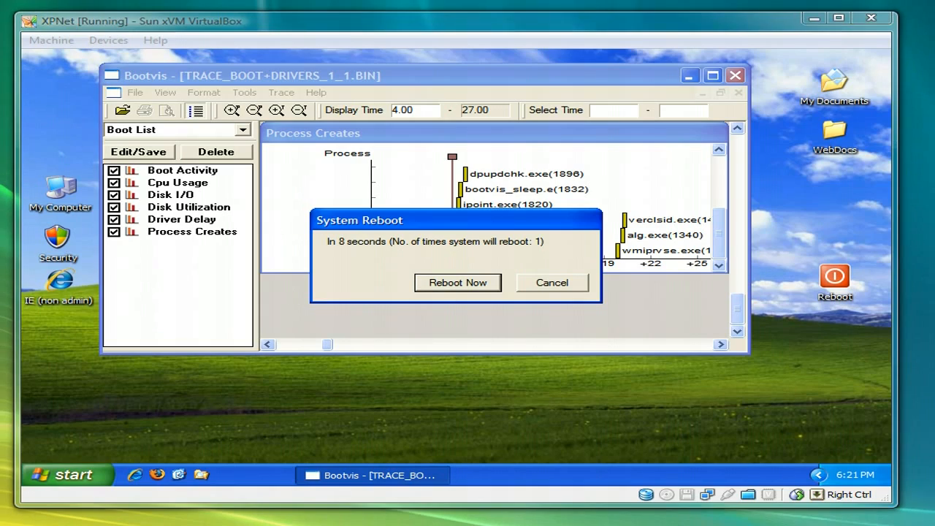
left_click(457, 284)
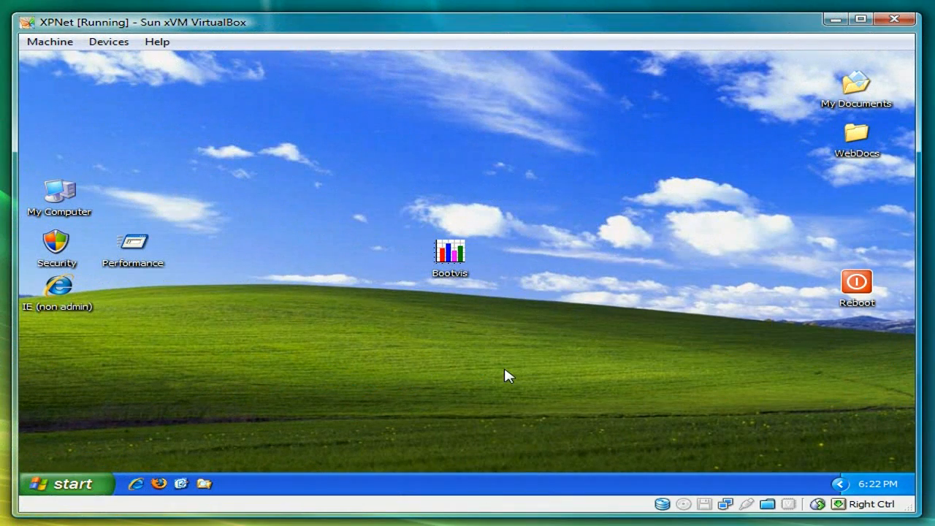
double_click(448, 251)
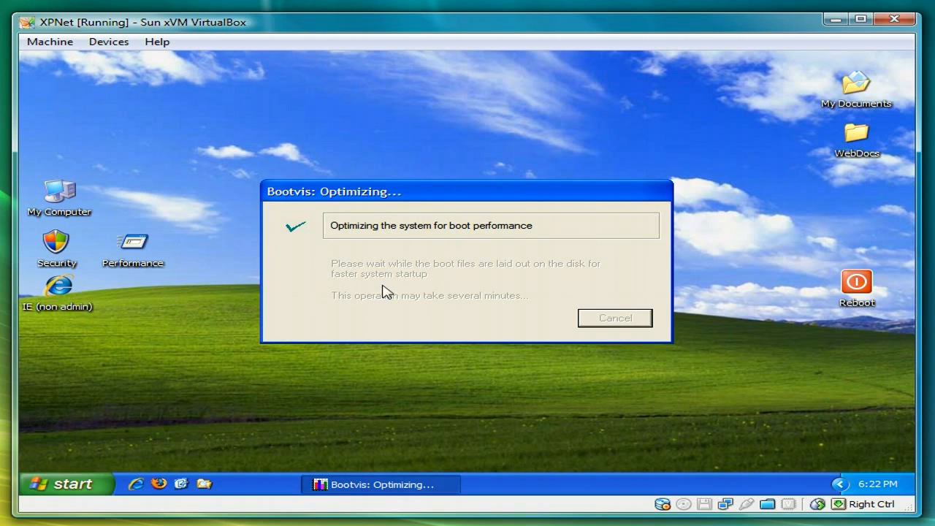
mouse_move(409, 407)
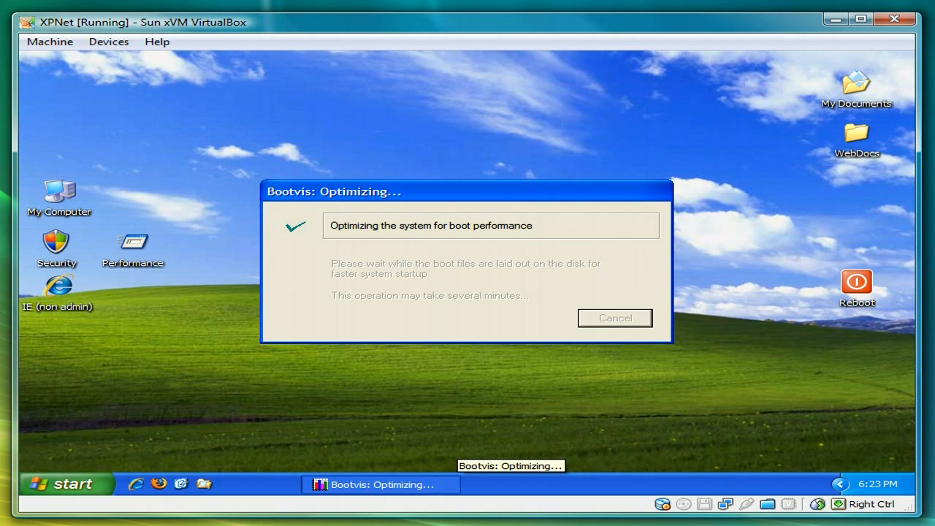
mouse_move(658, 415)
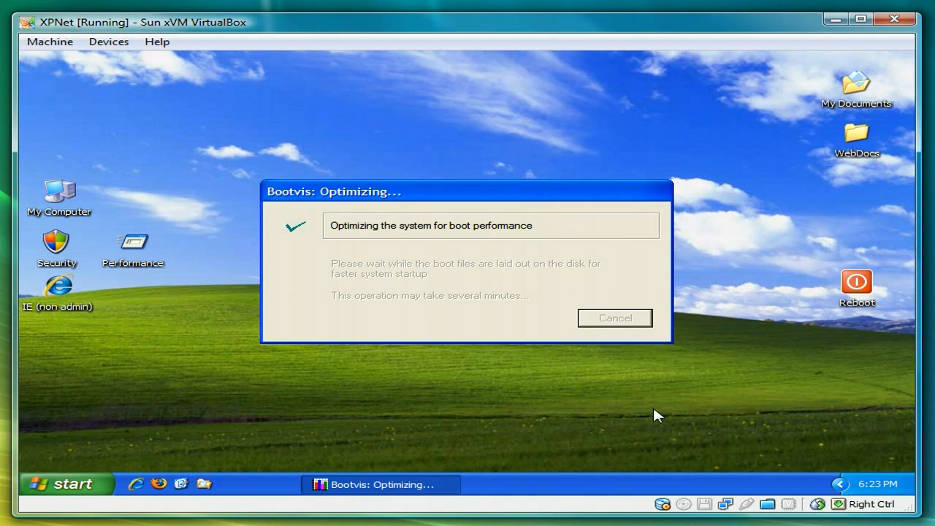
mouse_move(665, 505)
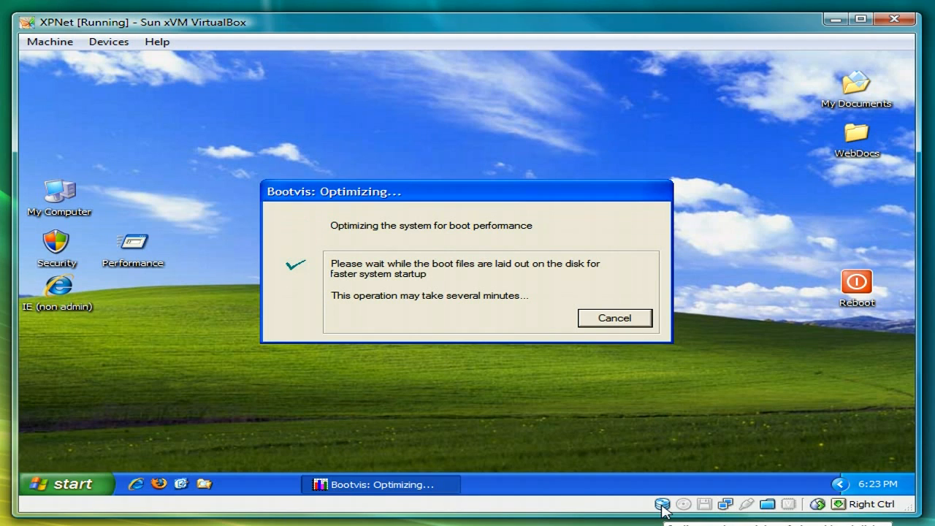
mouse_move(561, 410)
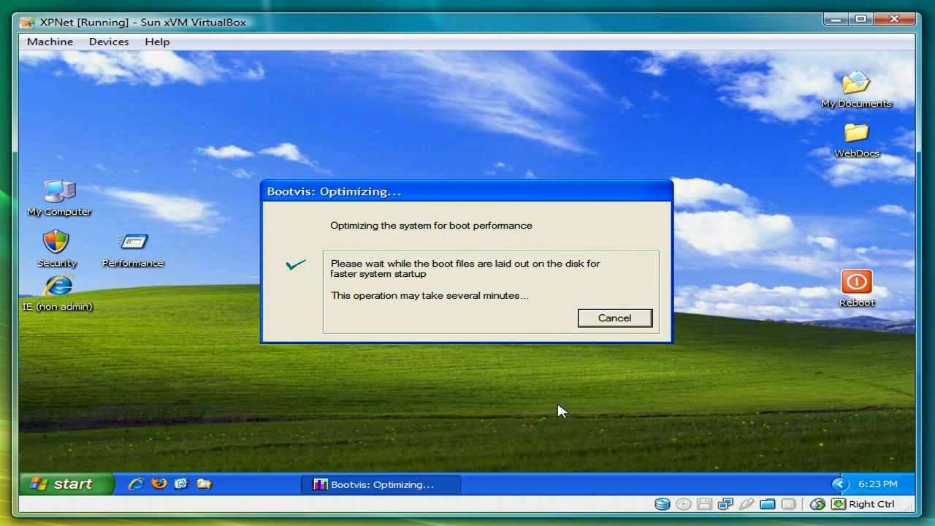